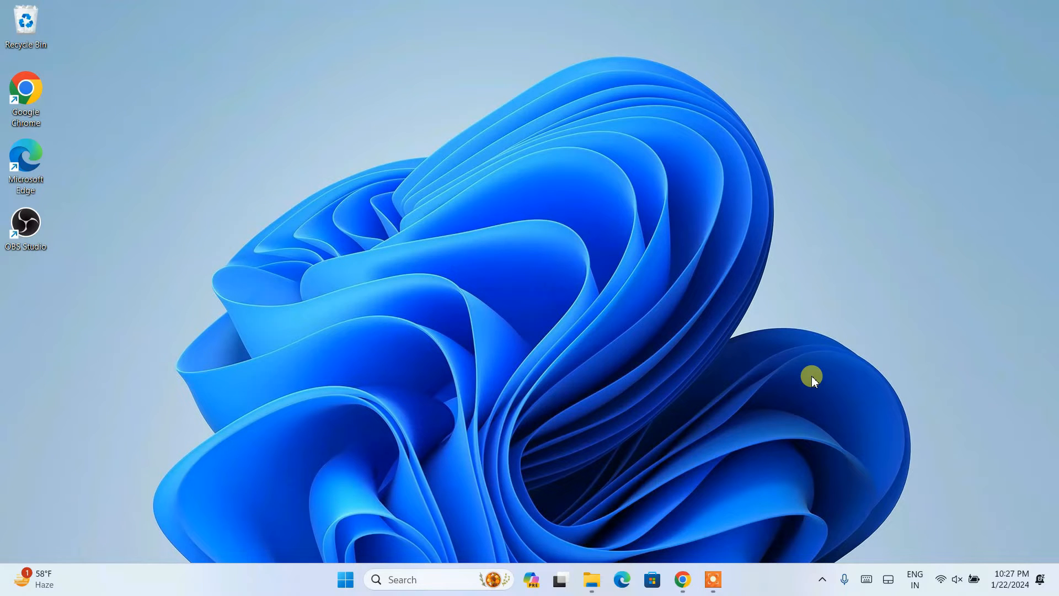
mouse_move(569, 421)
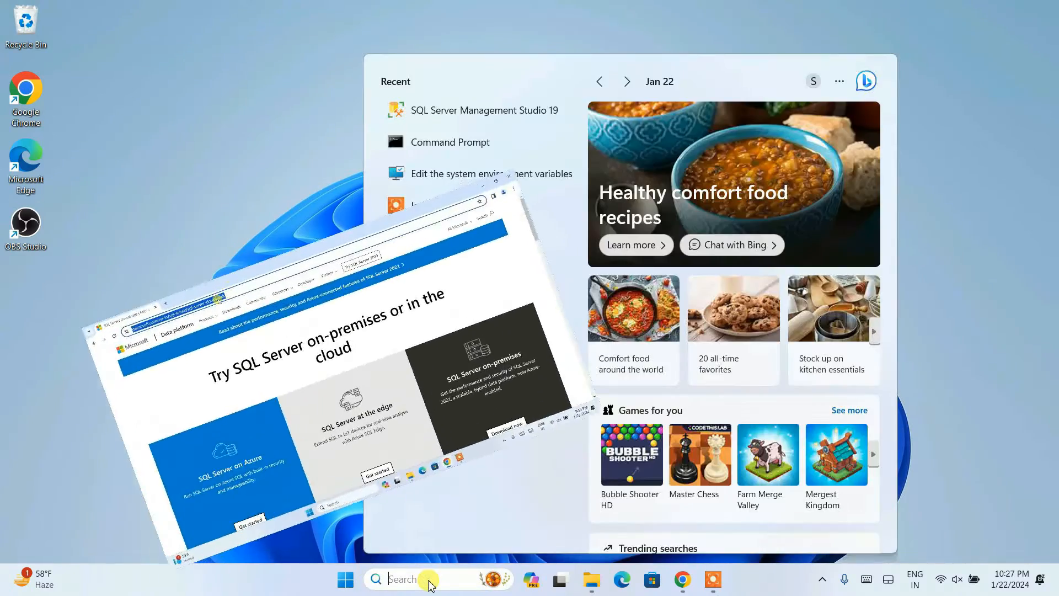
Search Windows for 'ssms' to surface SQL Server Management Studio 19 as best match.
type("ssms")
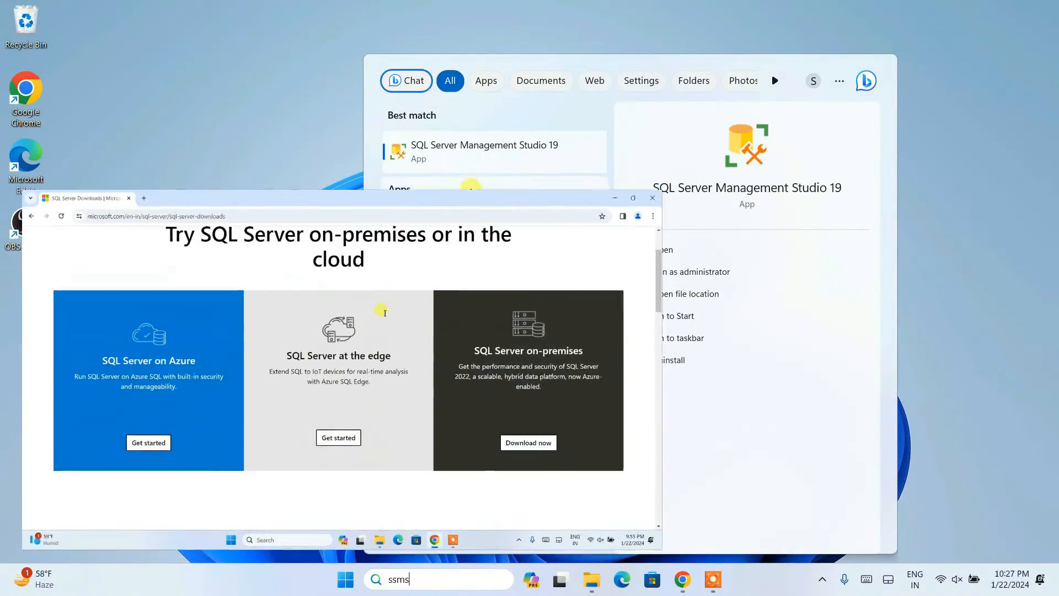
scroll("down", 3)
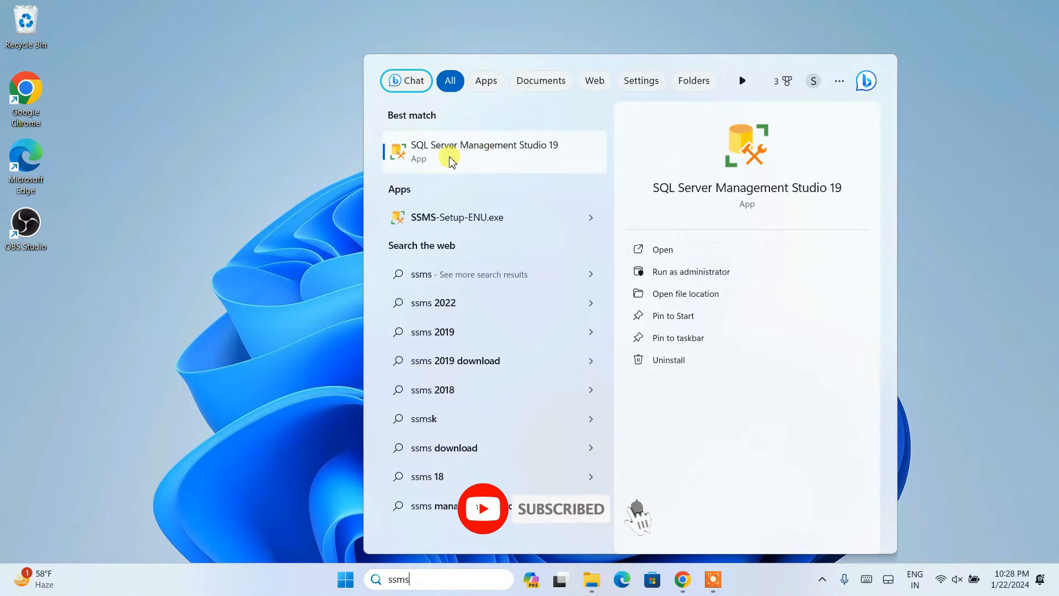
Launch SQL Server Management Studio 19 from the results with Run as administrator.
right_click(483, 151)
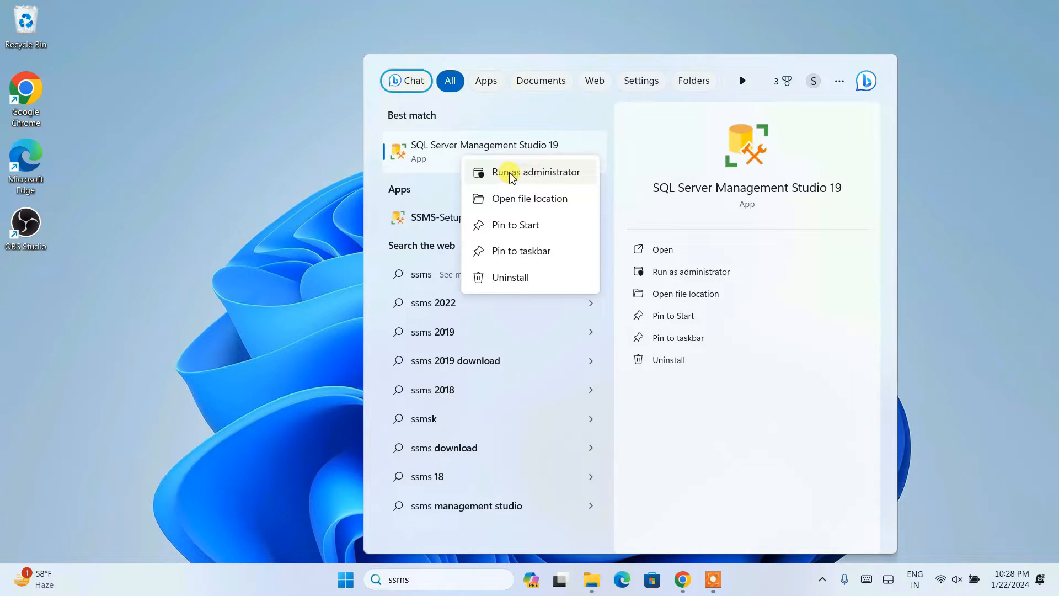
left_click(539, 172)
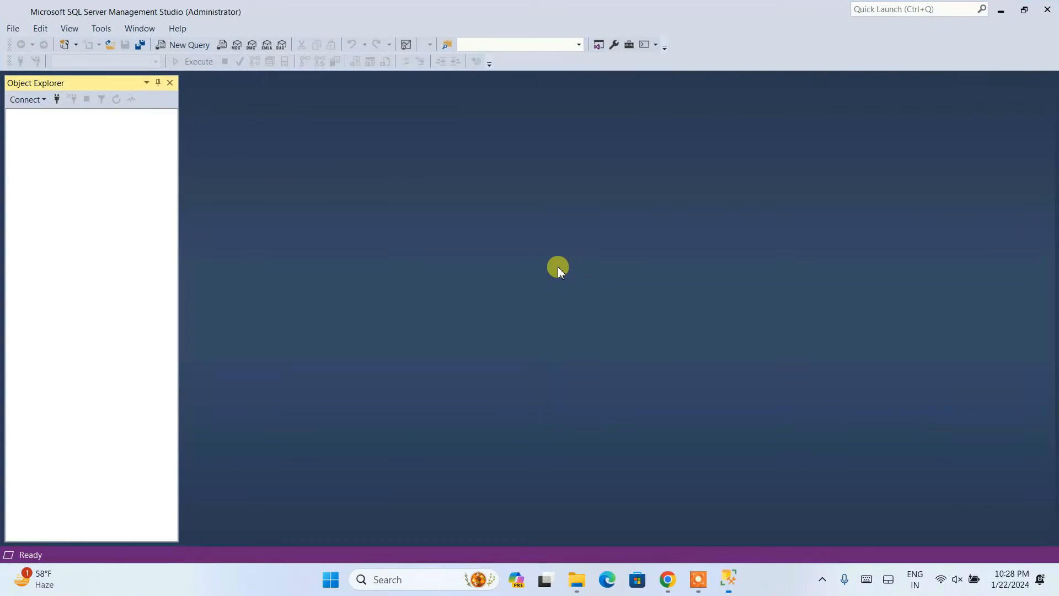
Connect Object Explorer to the local SQLEXPRESS instance using Windows Authentication.
left_click(26, 99)
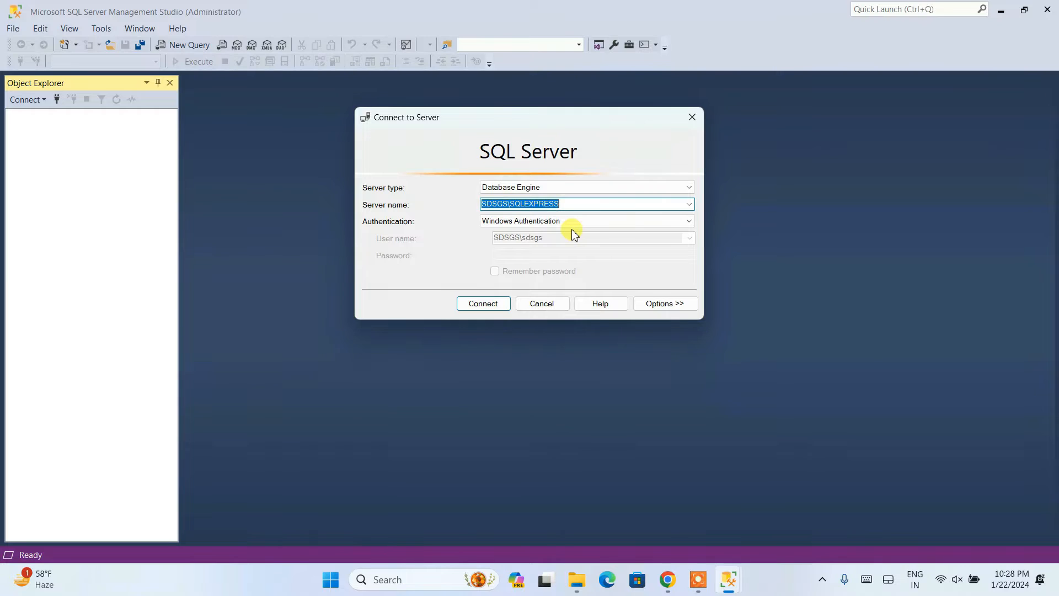
left_click(586, 220)
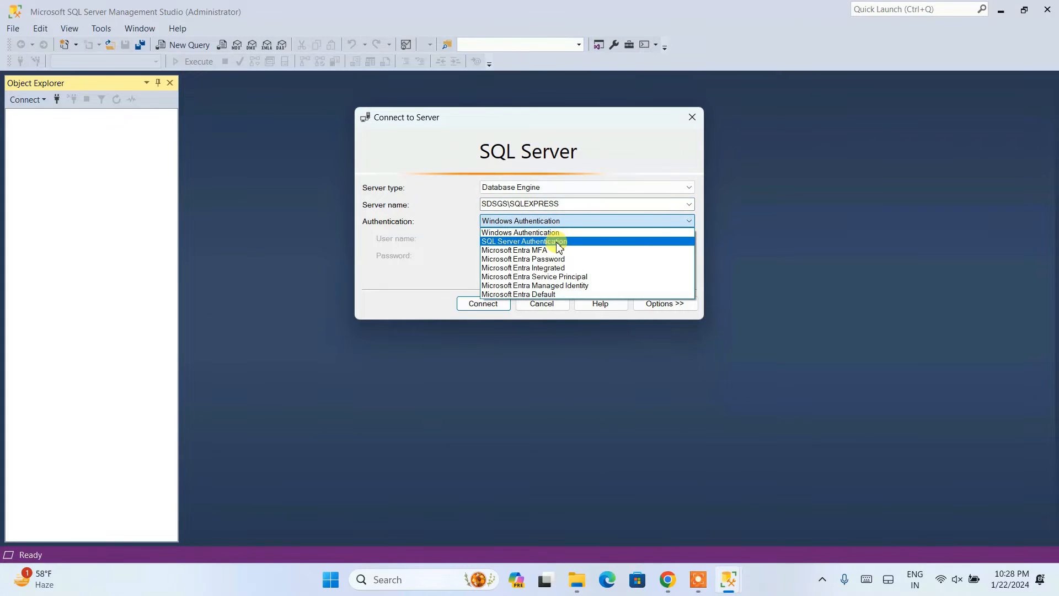
mouse_move(505, 242)
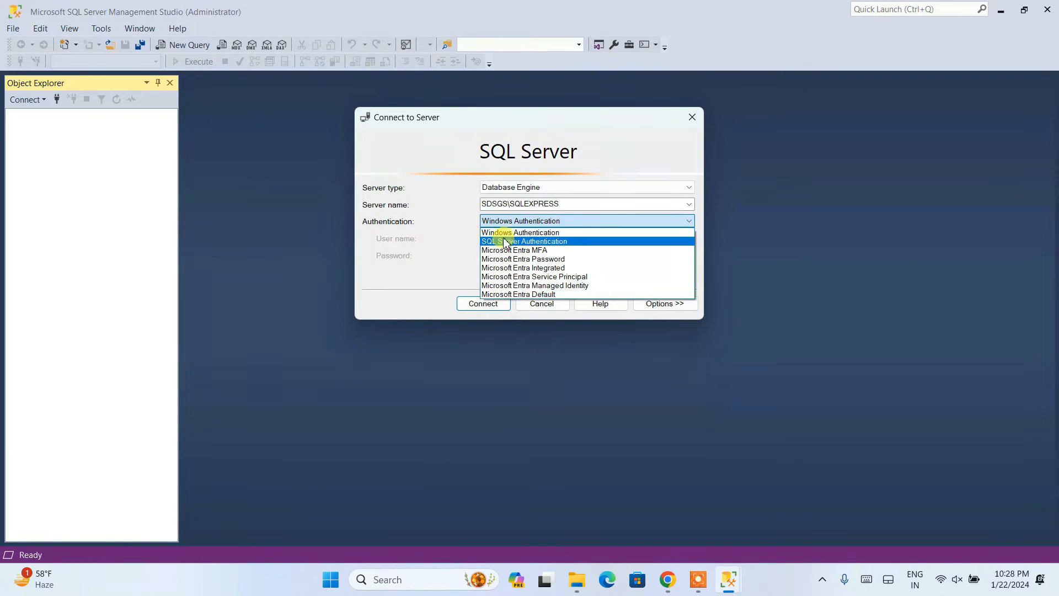
left_click(520, 233)
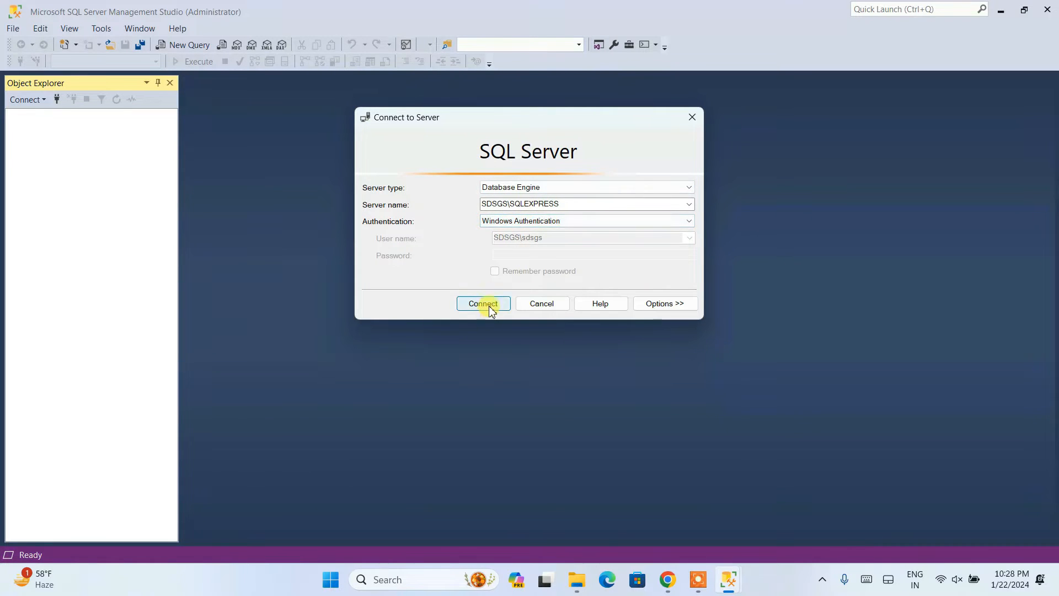
left_click(482, 303)
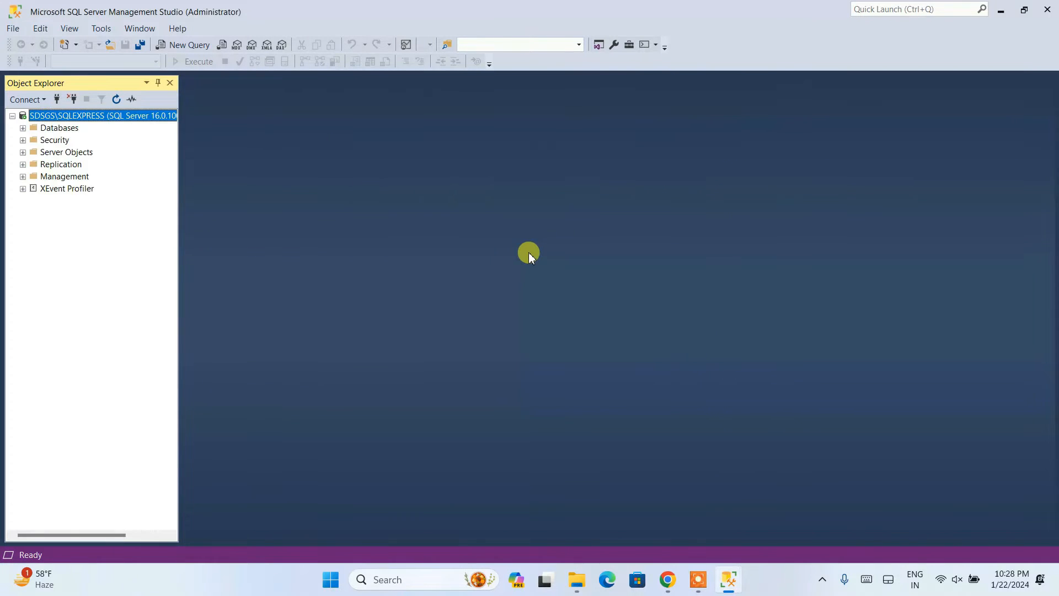
mouse_move(83, 143)
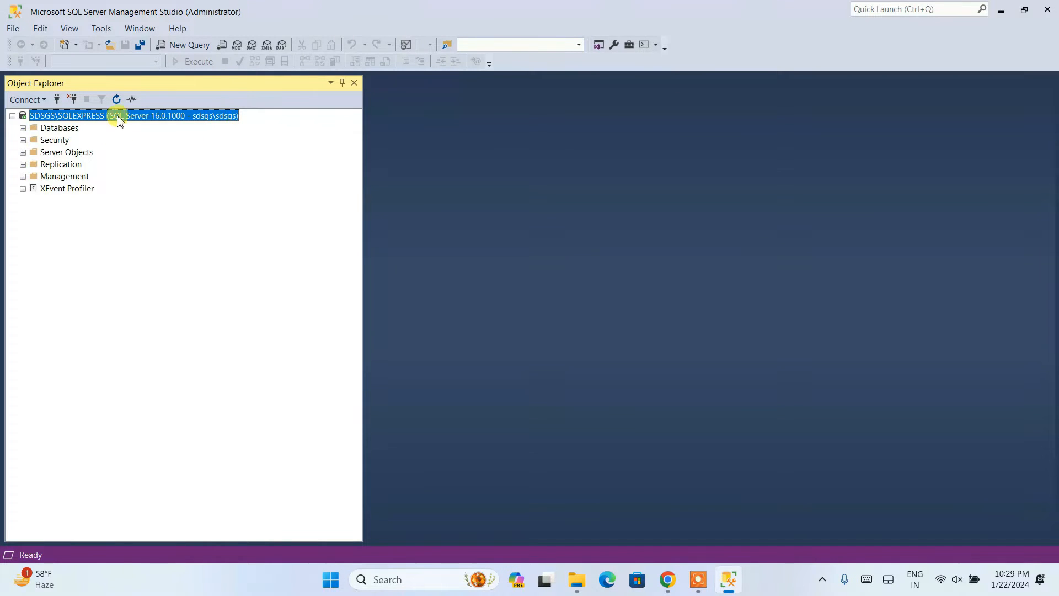
Bring up the context menu of the SQLEXPRESS server node in Object Explorer.
right_click(118, 115)
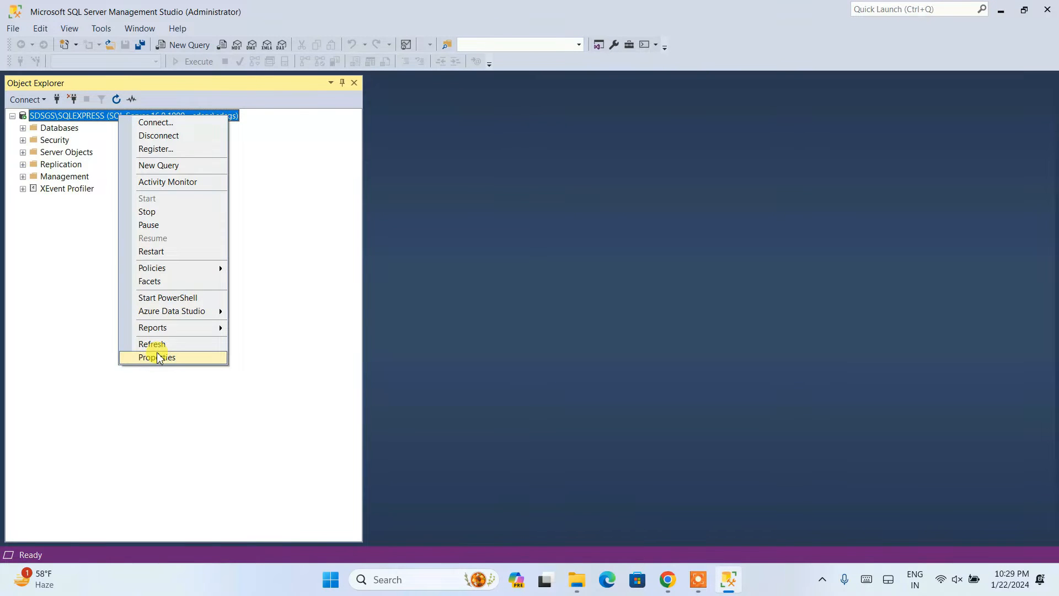
In Server Properties > Security, set SQL Server and Windows Authentication mode and acknowledge the restart notice.
left_click(155, 356)
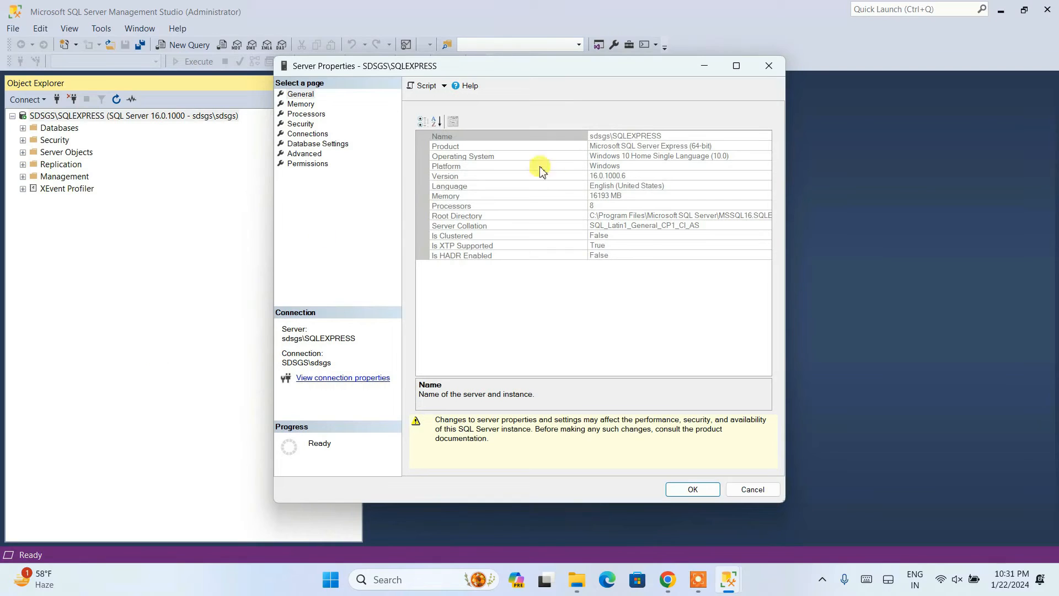
left_click(300, 124)
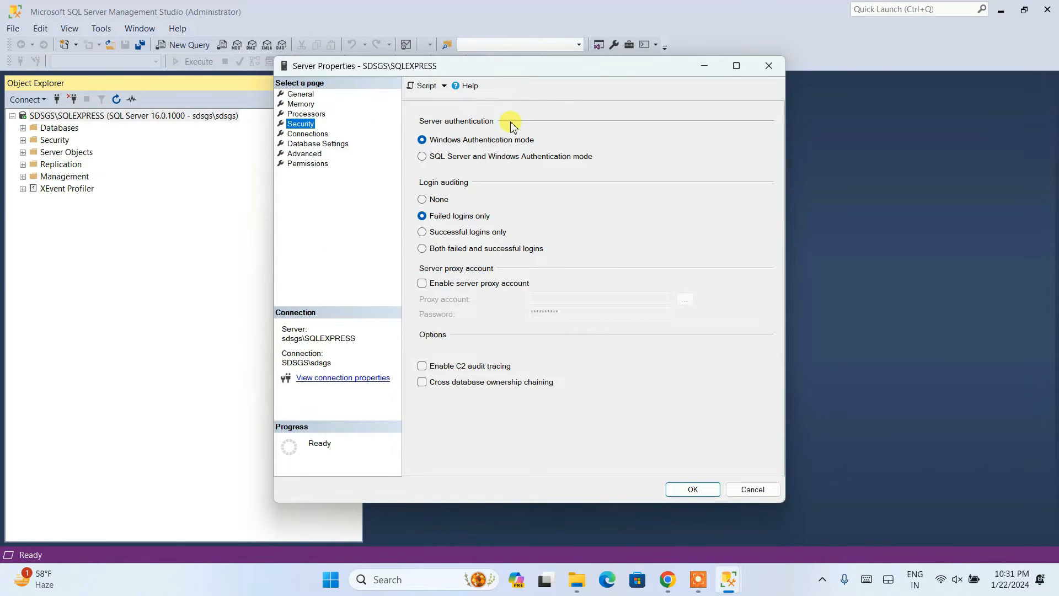
mouse_move(473, 163)
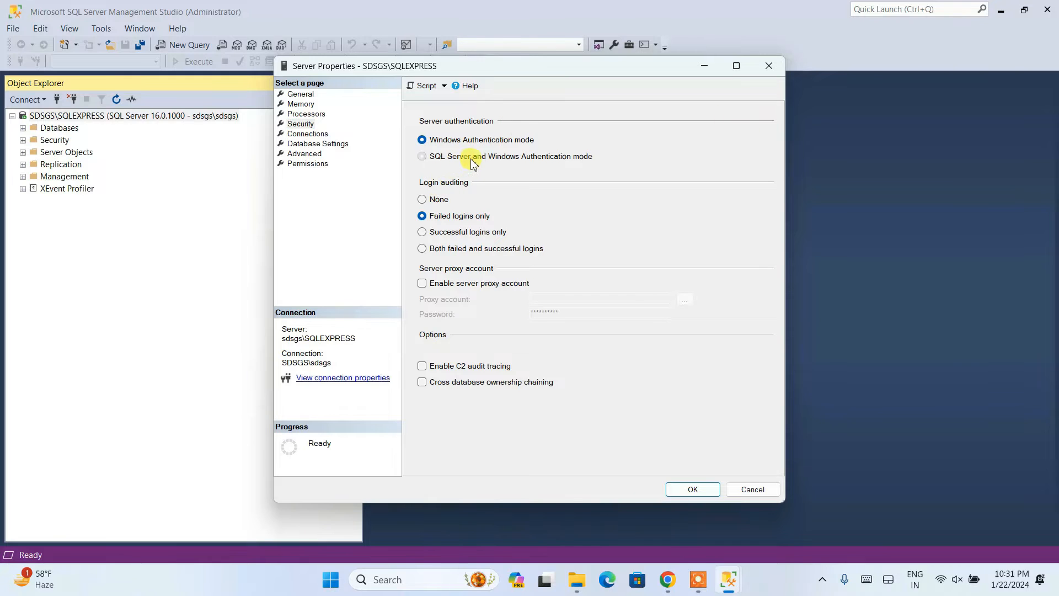
left_click(421, 155)
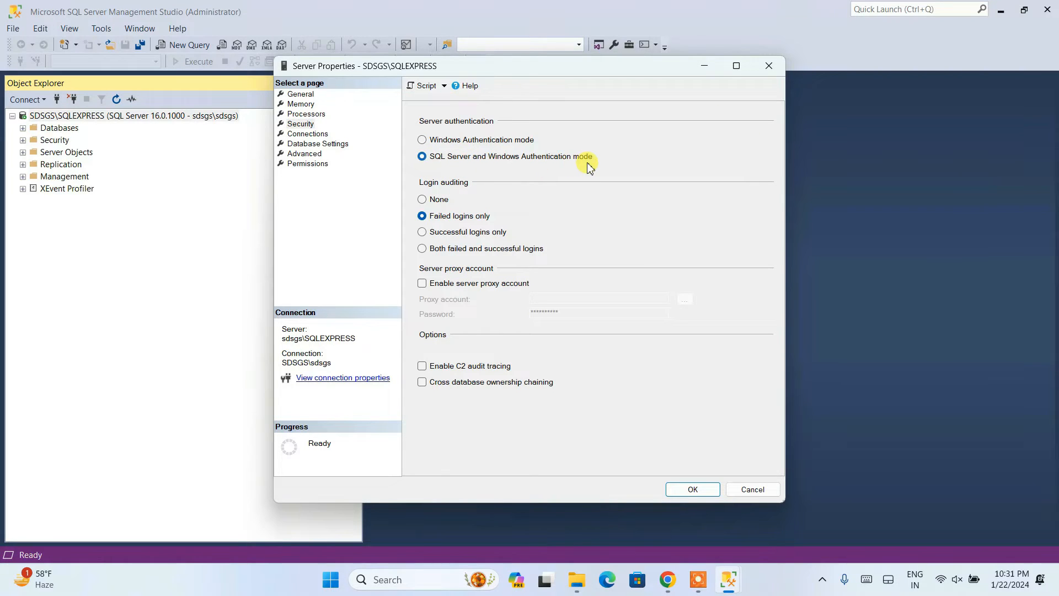
mouse_move(646, 419)
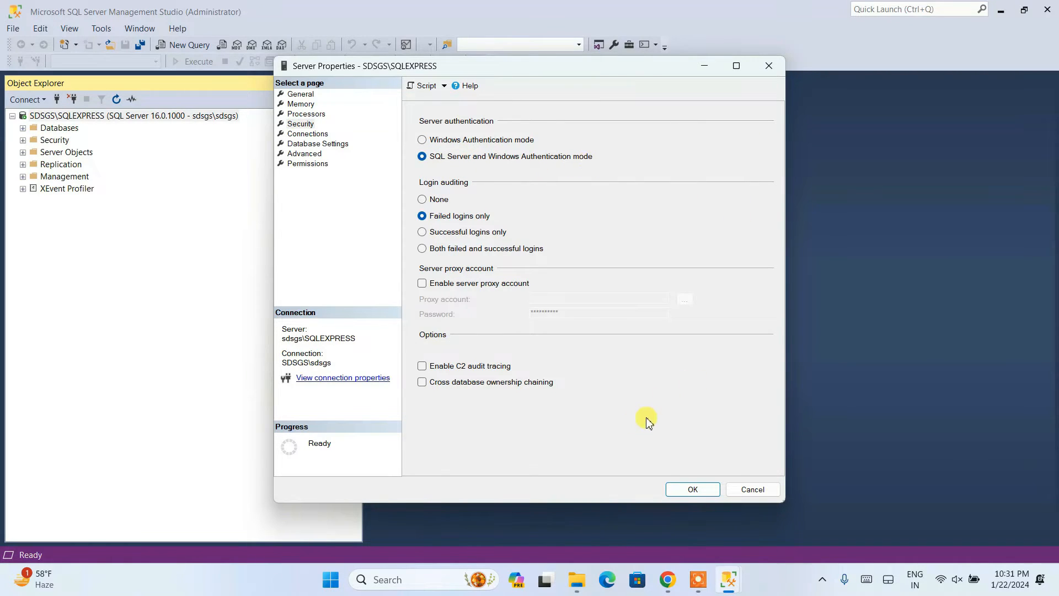
left_click(692, 489)
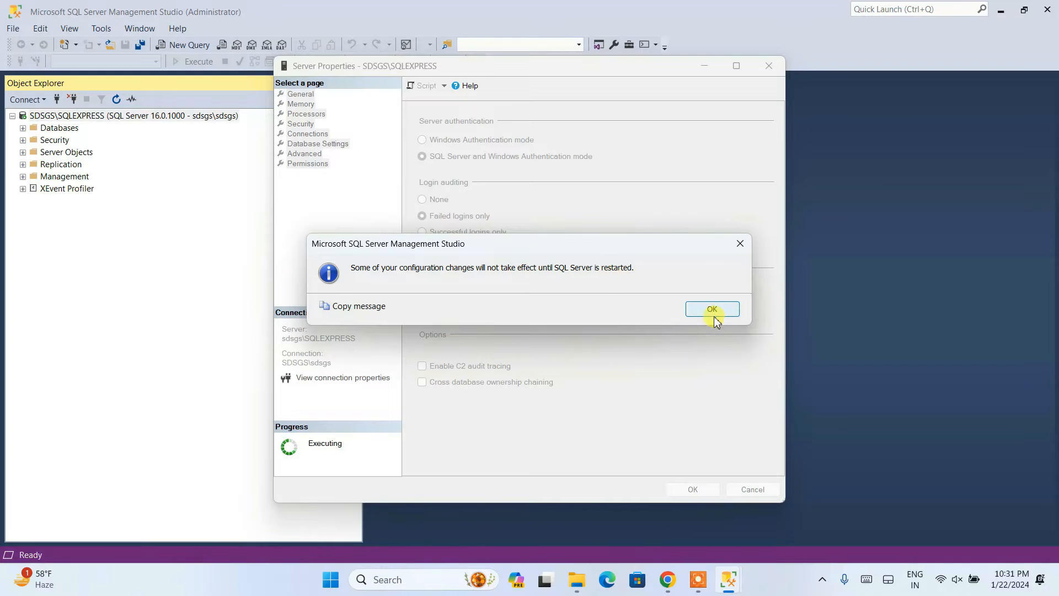
left_click(711, 309)
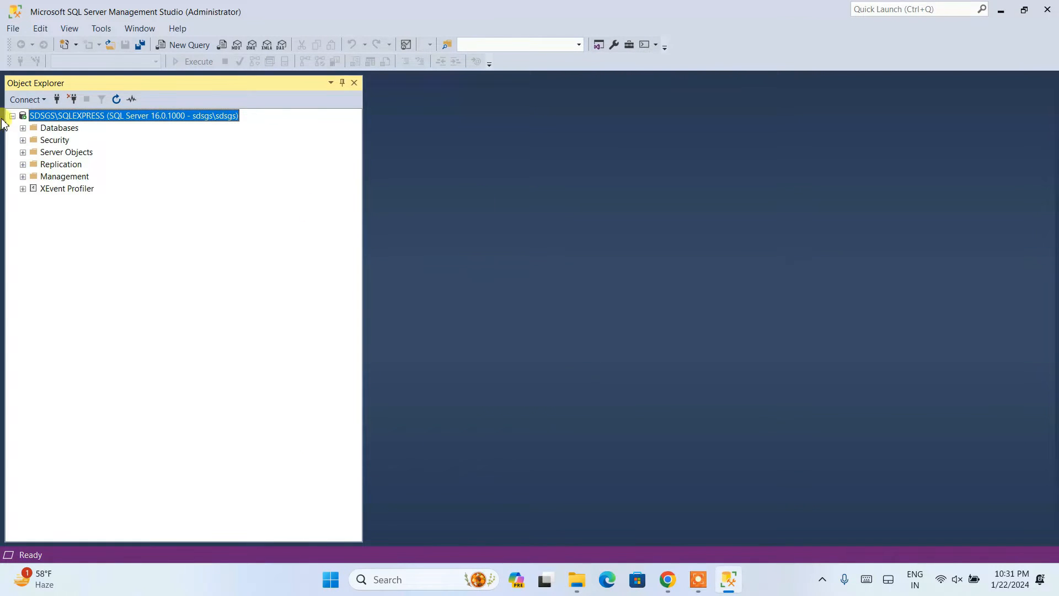
Expand Security > Logins and bring up the properties of the sa login.
left_click(23, 140)
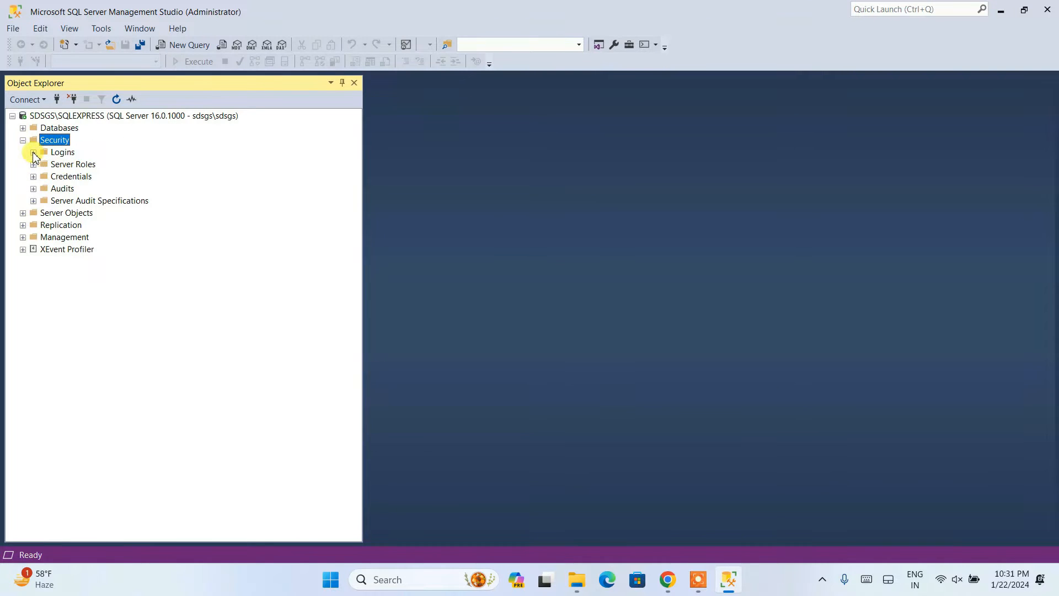
left_click(33, 152)
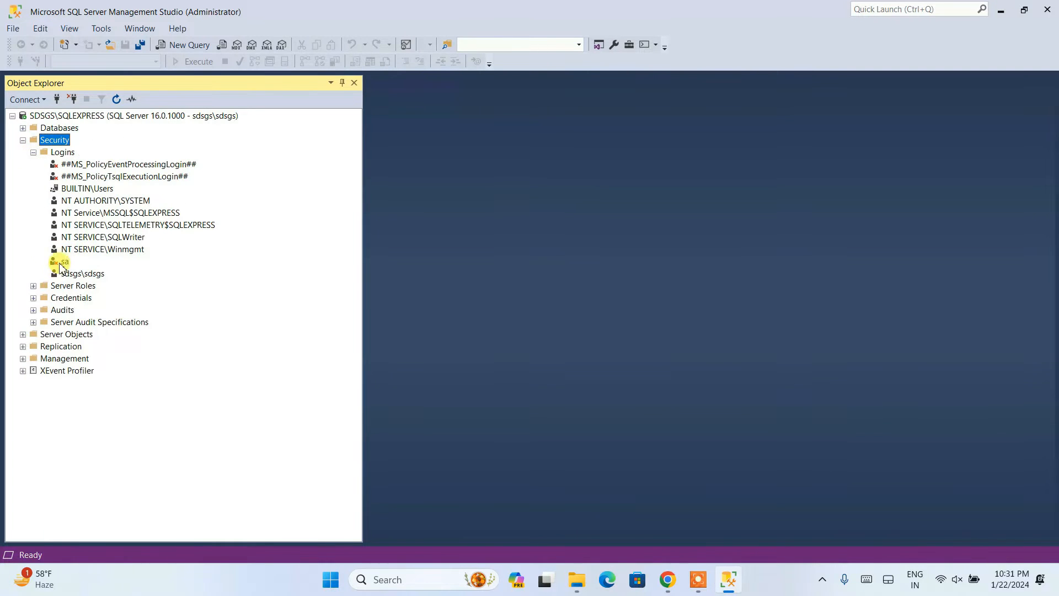
left_click(64, 262)
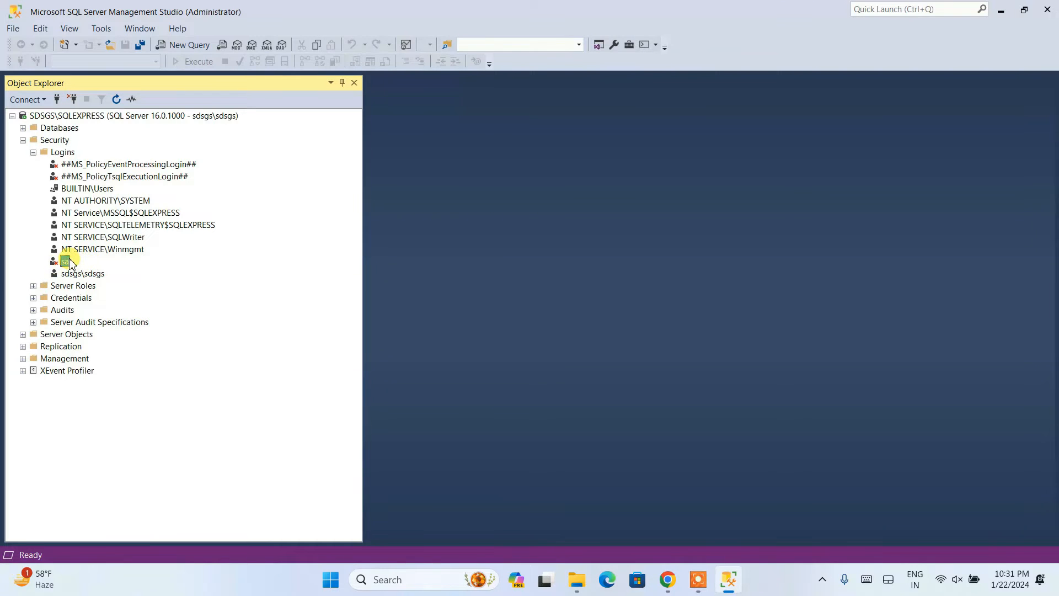
right_click(66, 262)
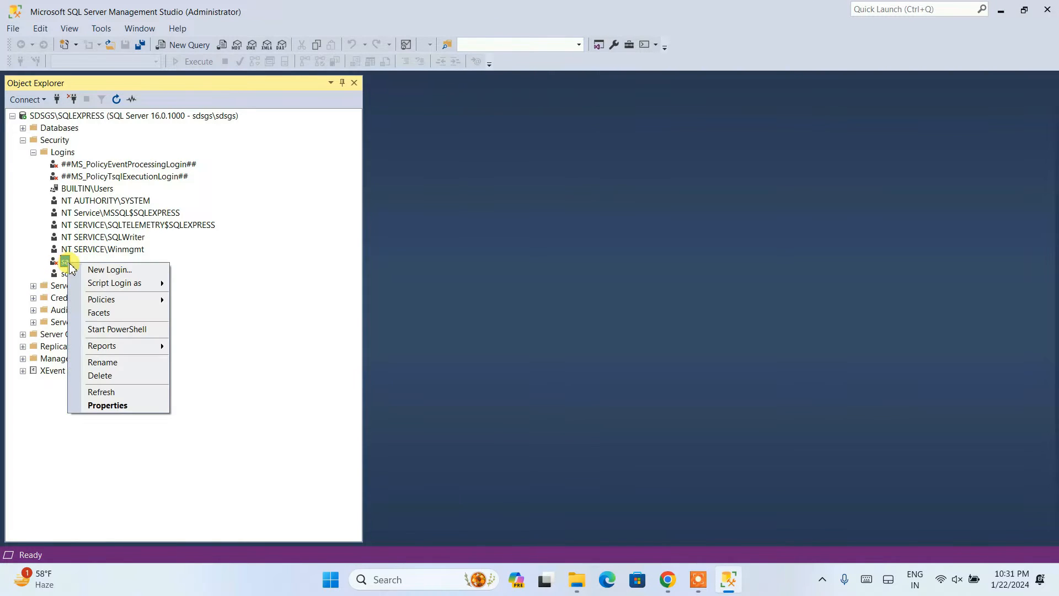
left_click(107, 405)
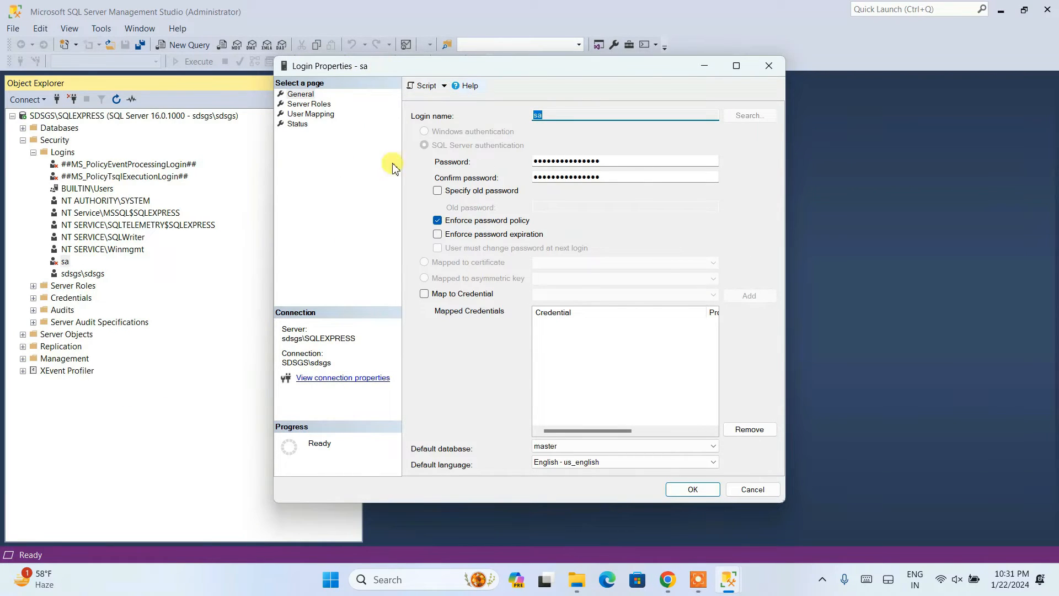
Enter a new password for sa and set its login status to Enabled on the Status page.
left_click(623, 161)
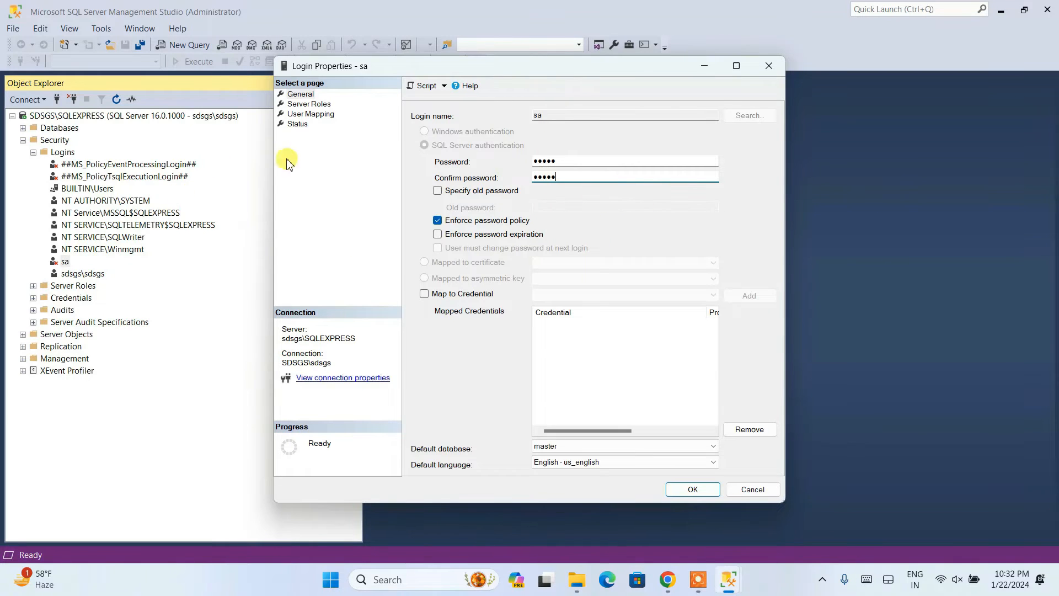
left_click(297, 123)
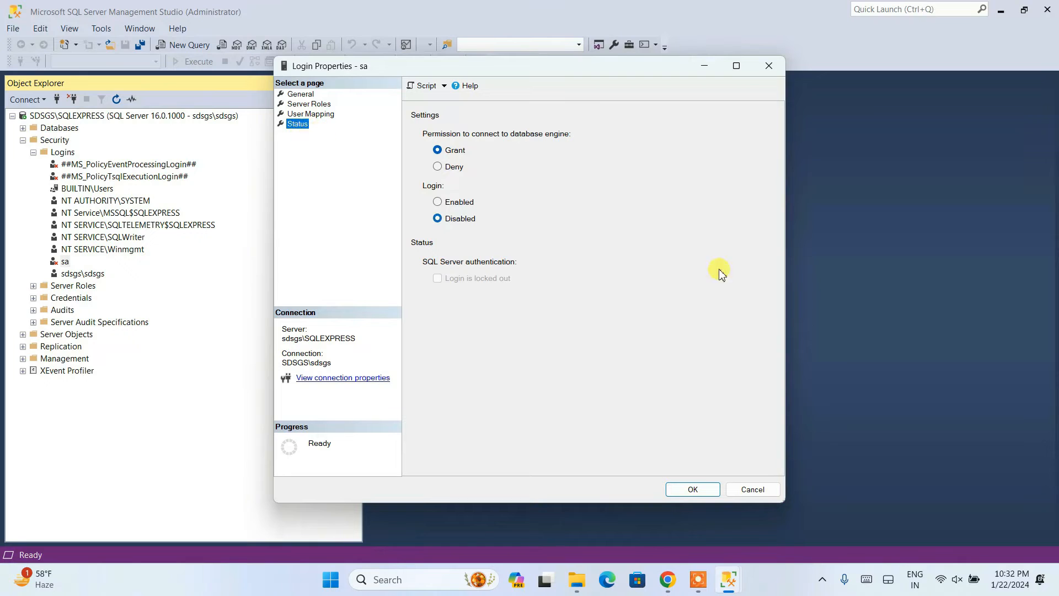
mouse_move(475, 227)
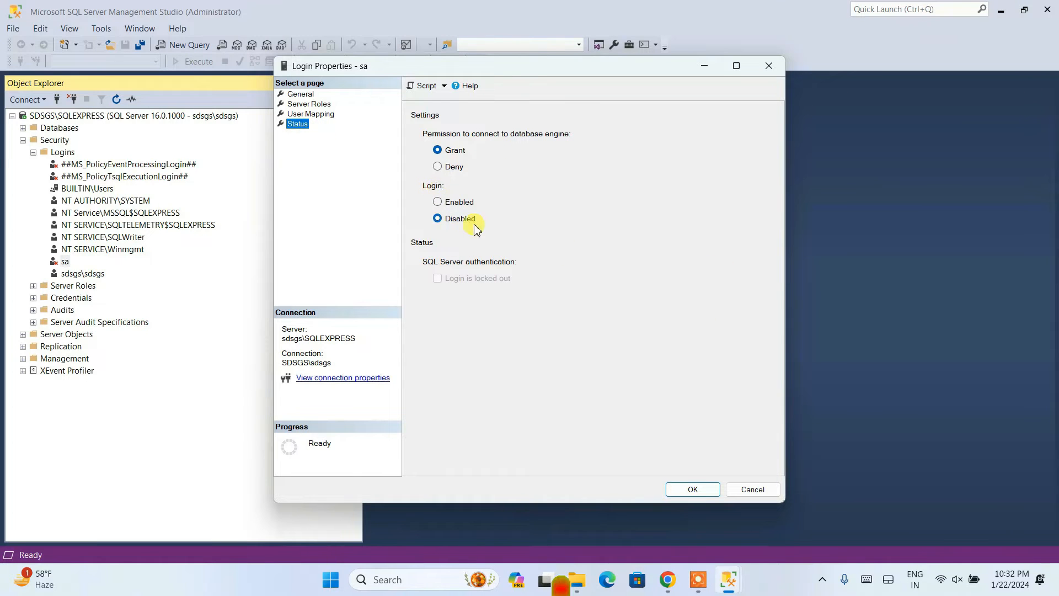
left_click(438, 201)
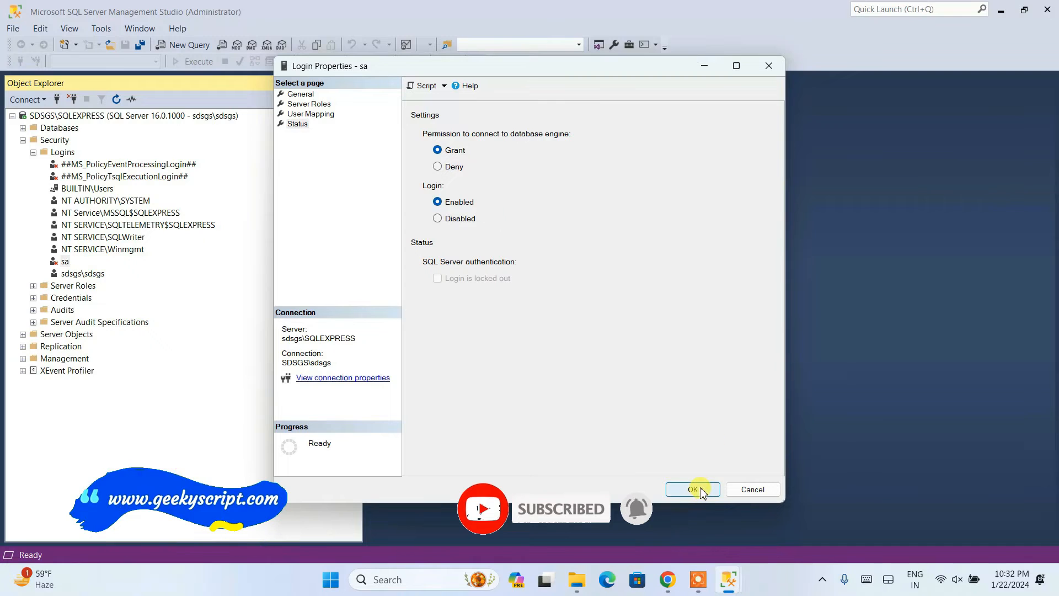
Save the sa login's new password and Enabled status, returning to the server node in Object Explorer.
left_click(692, 489)
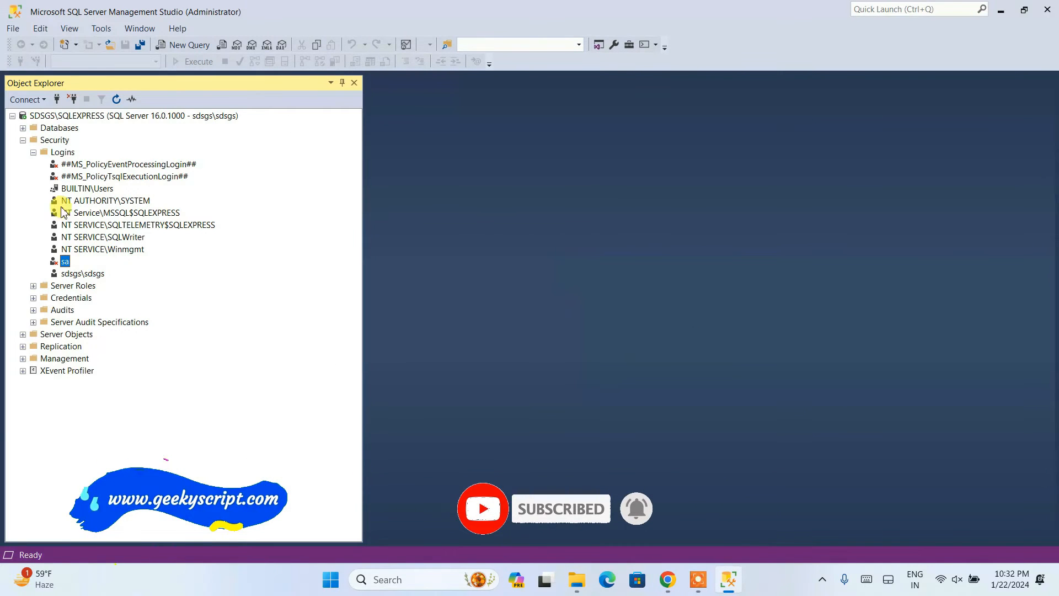
right_click(62, 152)
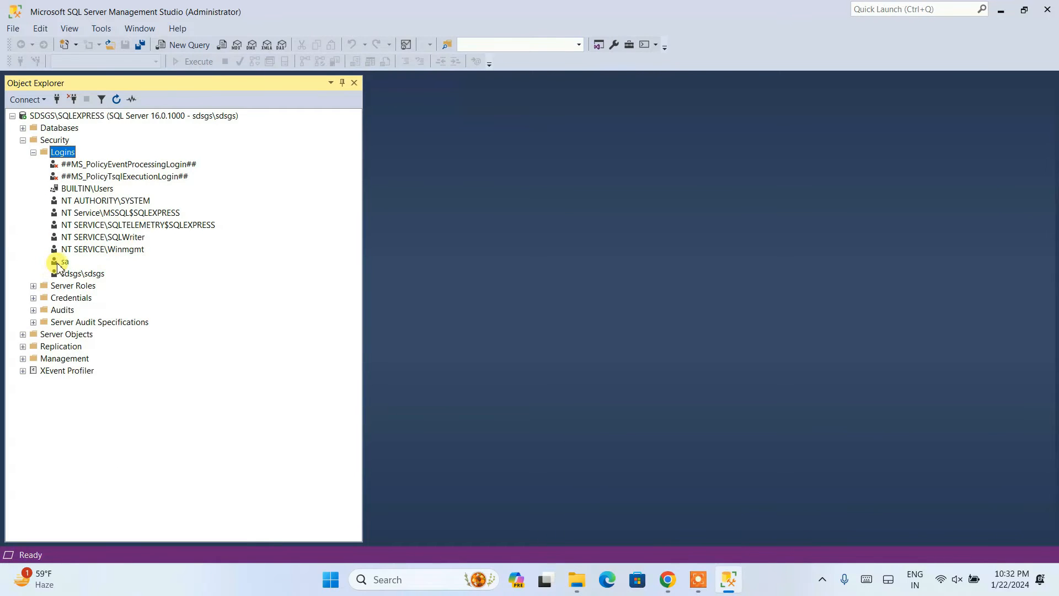
left_click(64, 261)
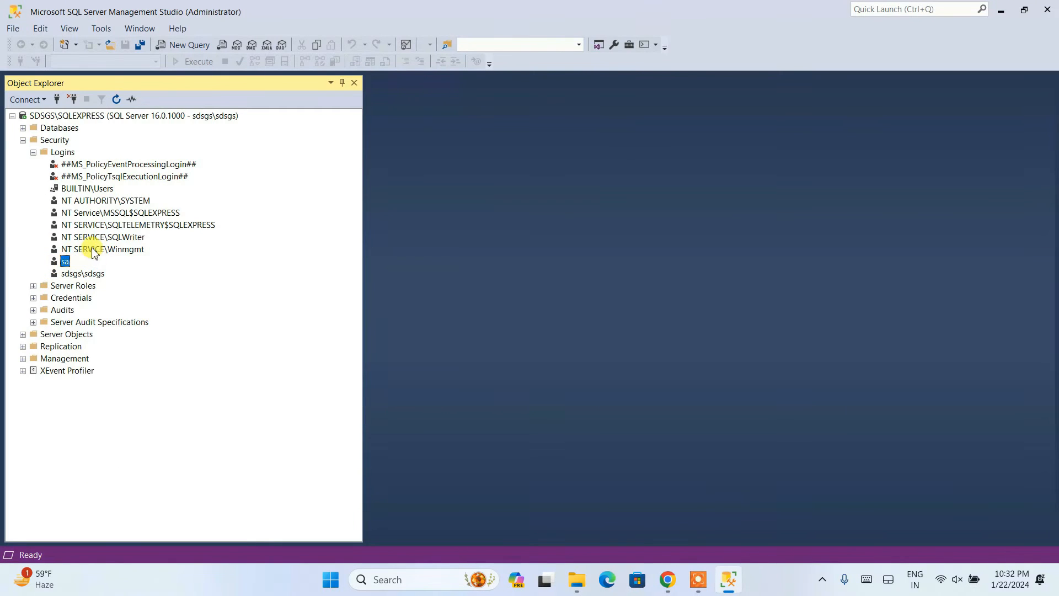
mouse_move(88, 122)
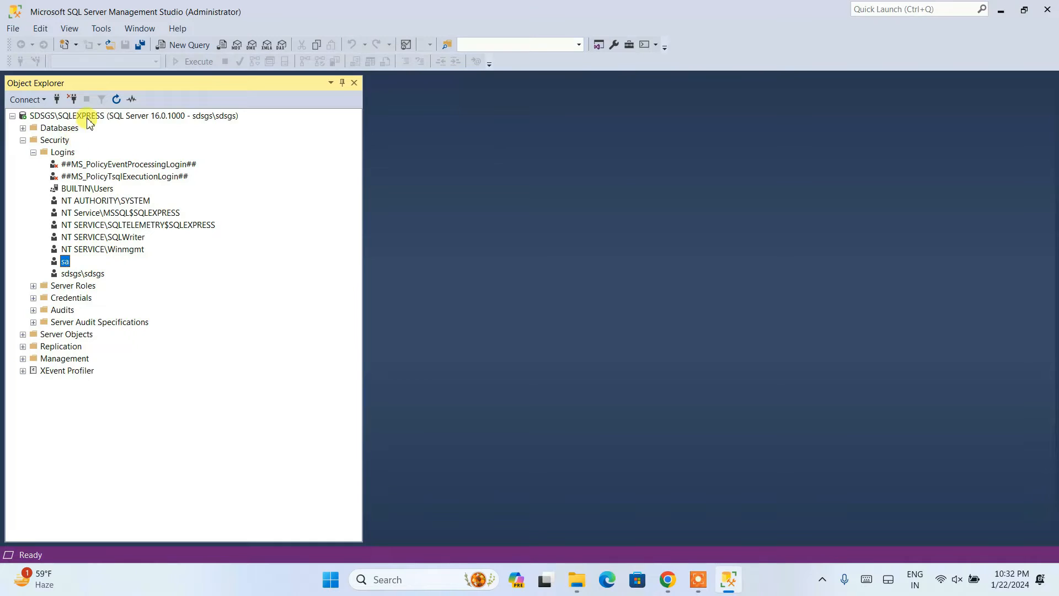
left_click(133, 116)
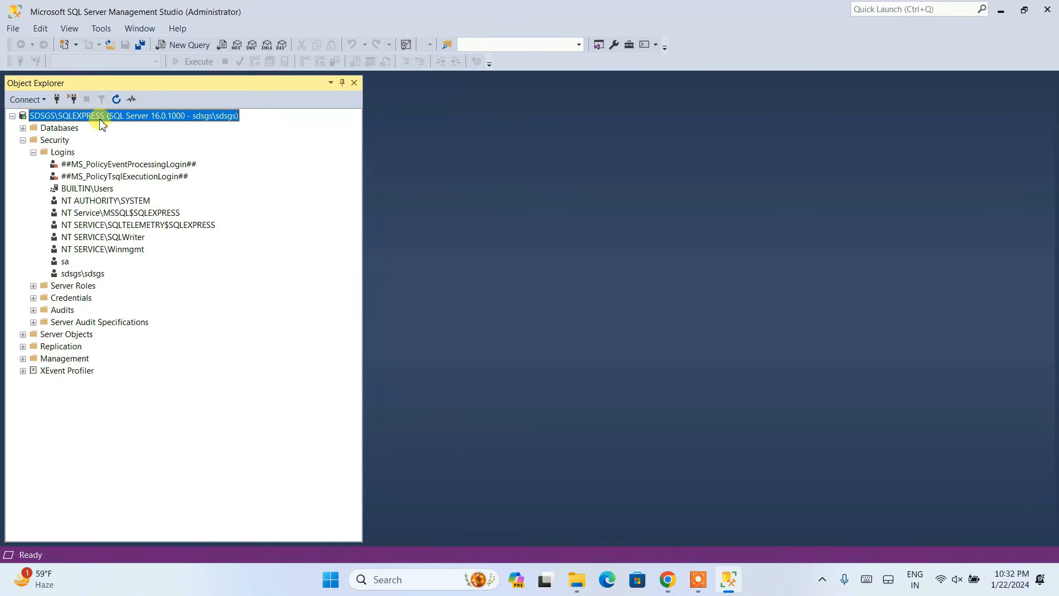
Restart the SQLEXPRESS service from the server node and confirm the restart prompt.
right_click(101, 115)
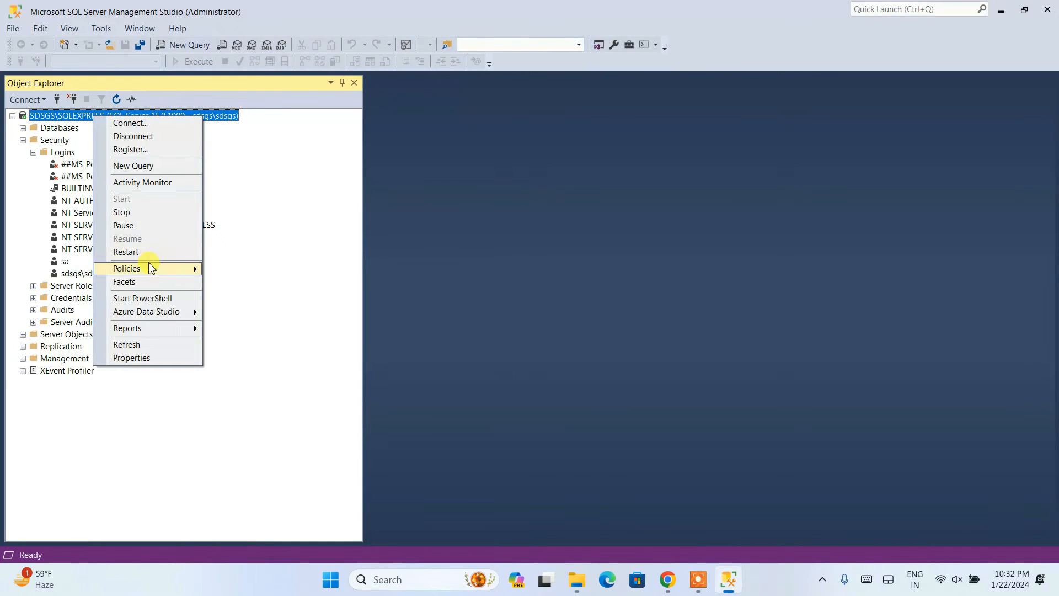
left_click(125, 251)
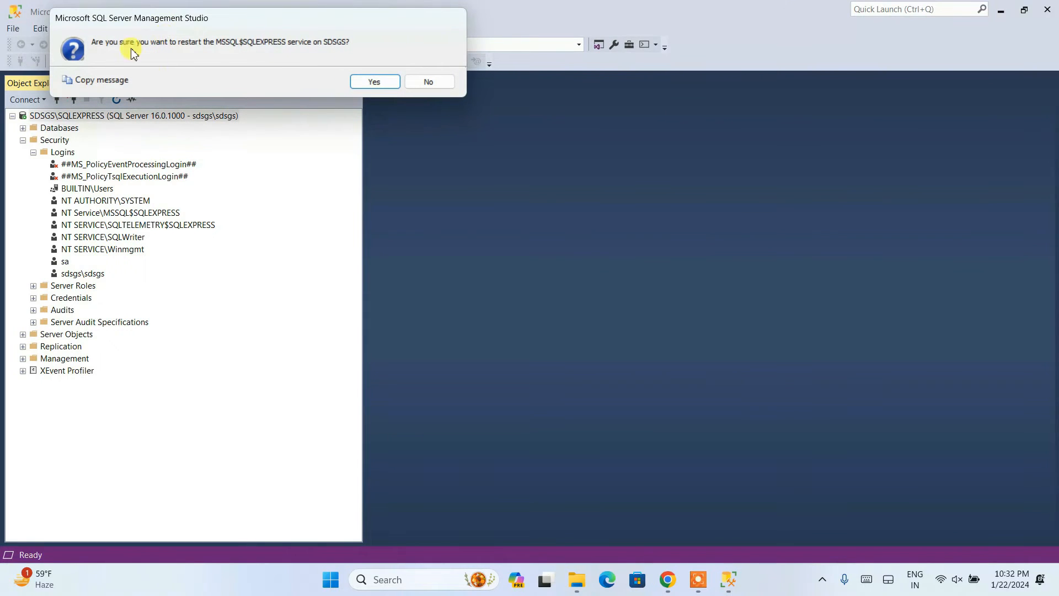
left_click(374, 80)
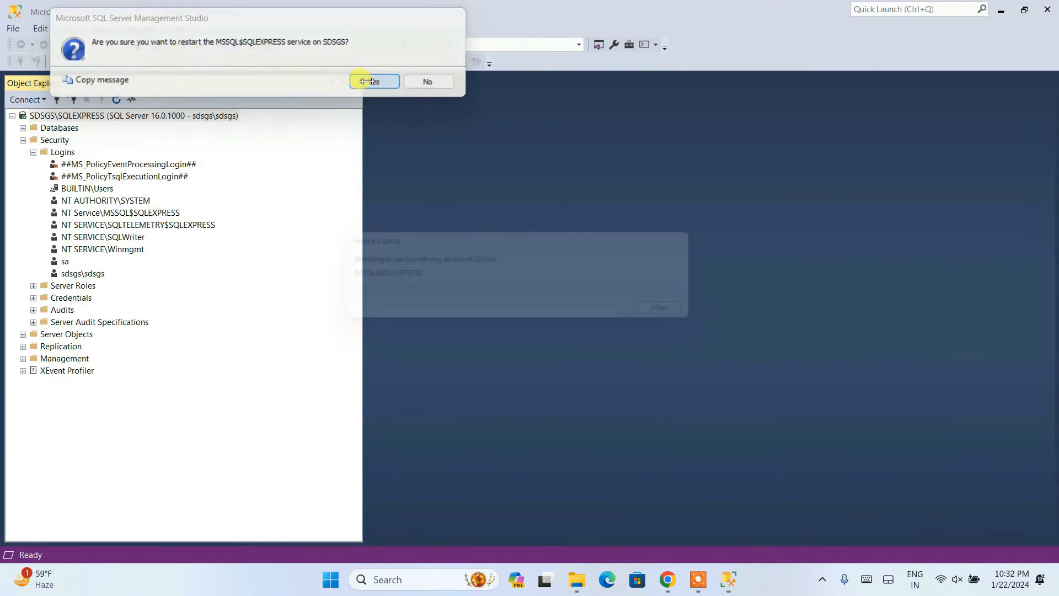
left_click(373, 81)
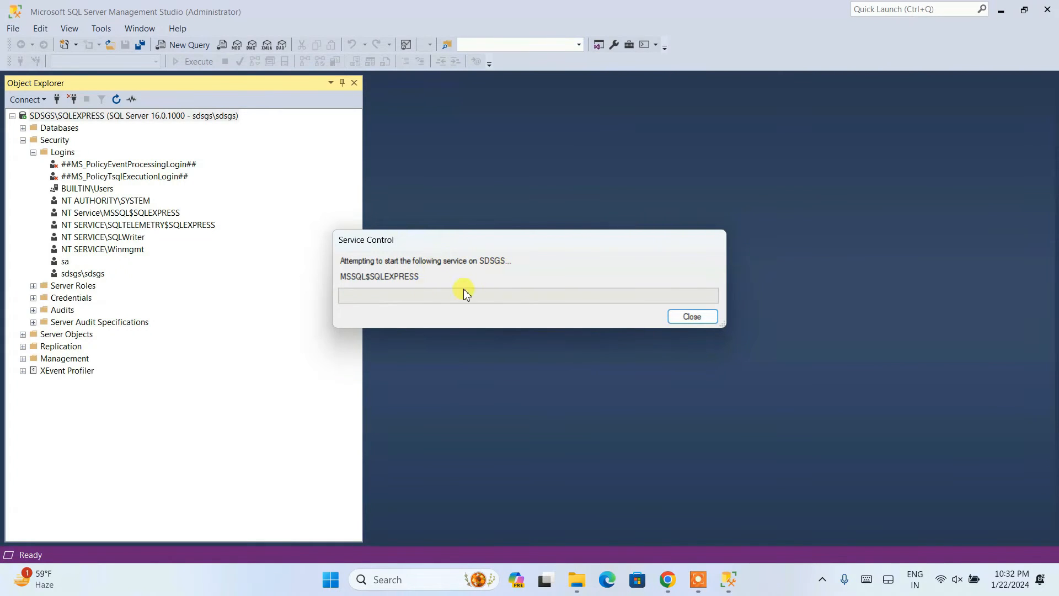
mouse_move(523, 291)
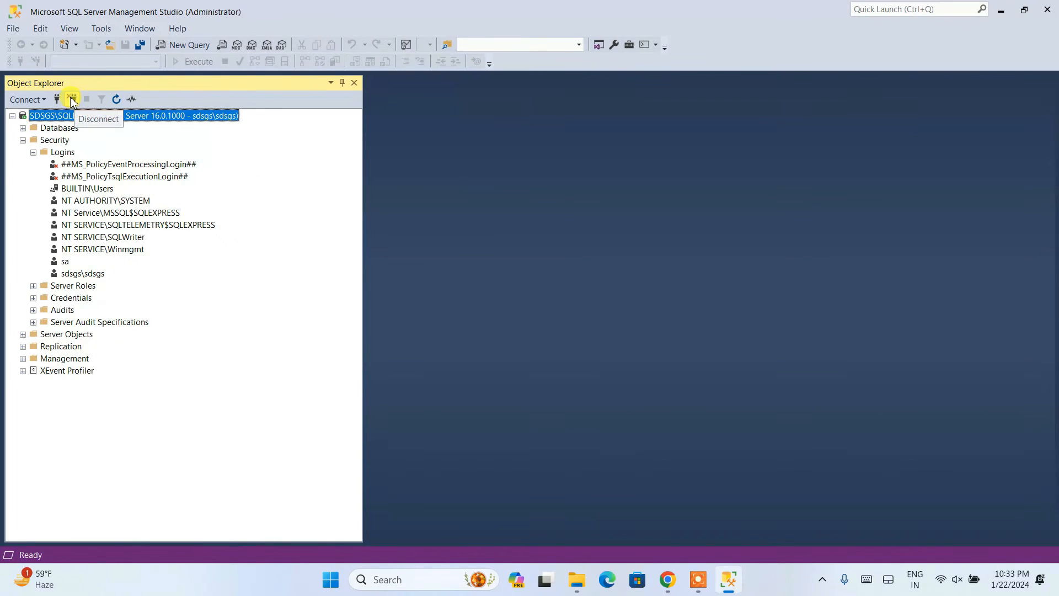
Disconnect, then reconnect to SDSGS\SQLEXPRESS with SQL Server Authentication as login sa and its password.
left_click(70, 99)
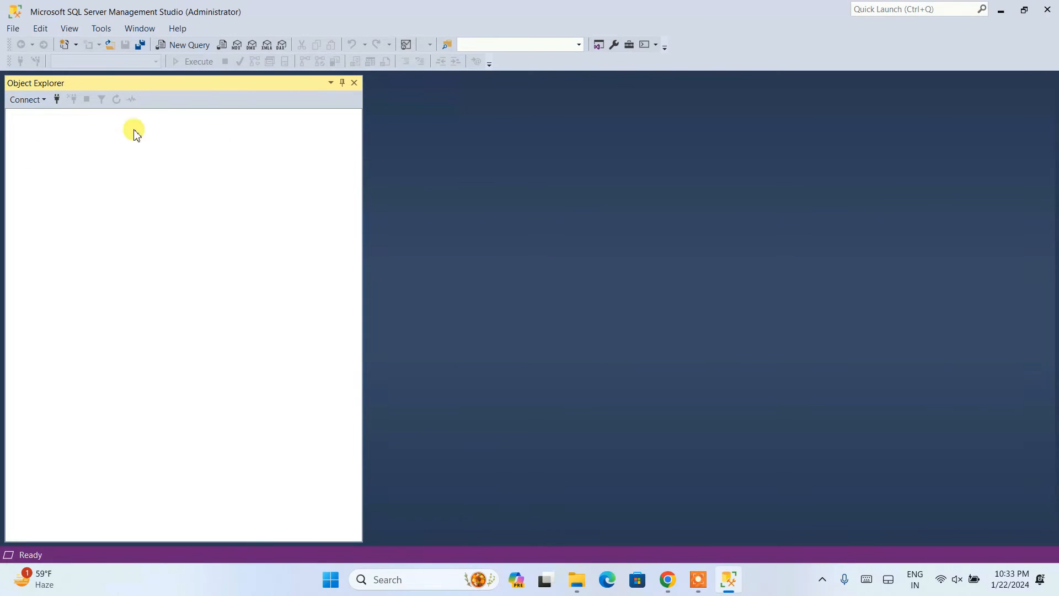
mouse_move(287, 131)
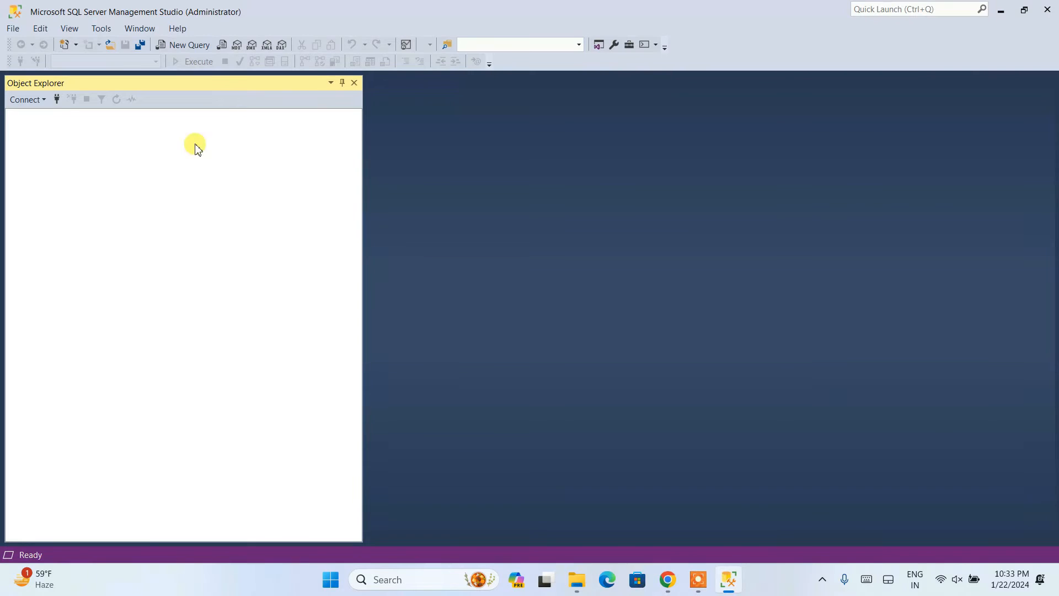
left_click(25, 99)
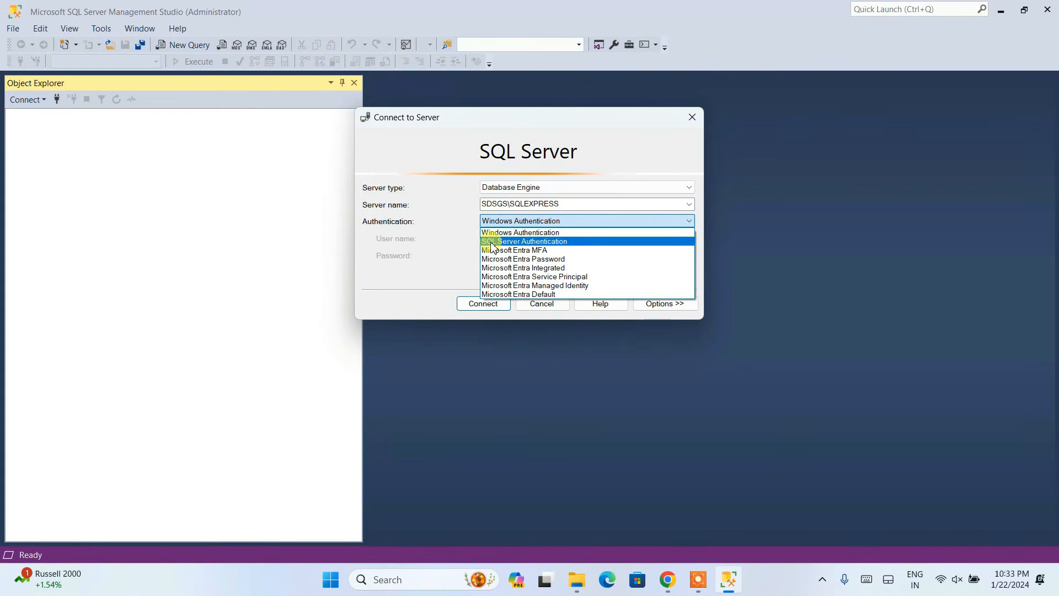
left_click(524, 241)
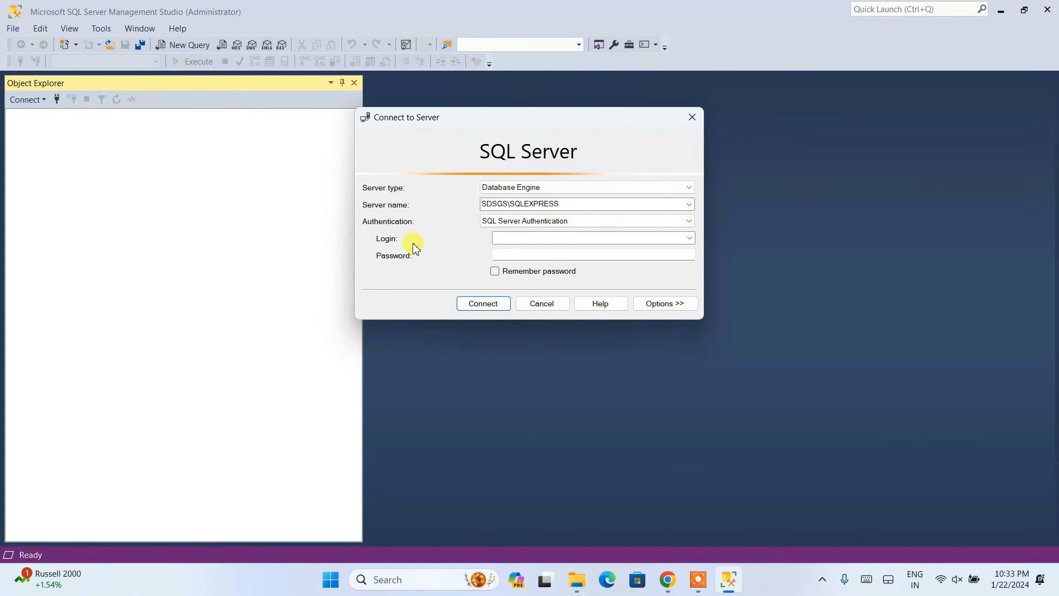
left_click(591, 238)
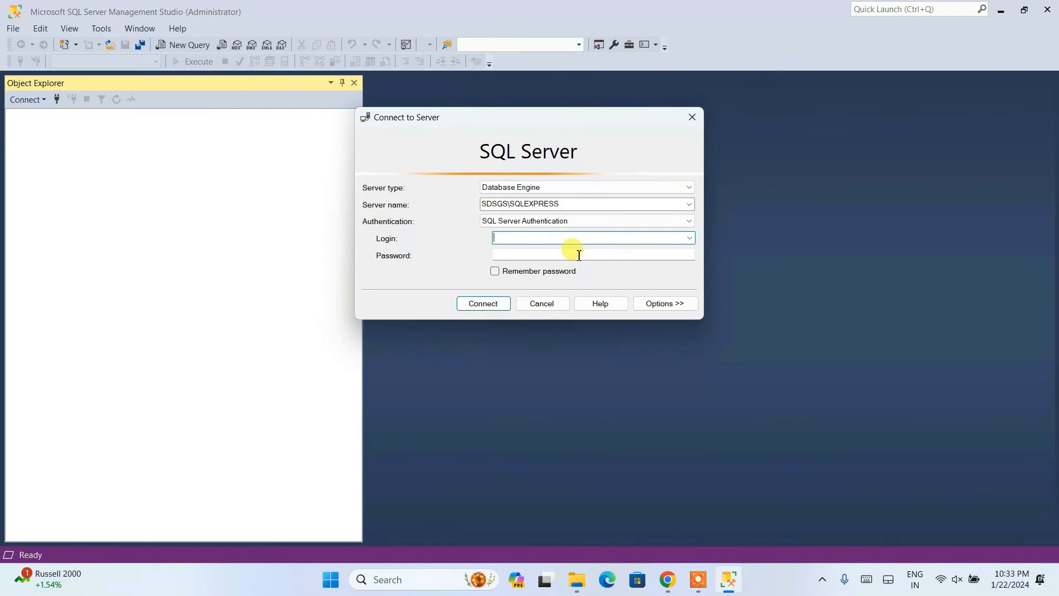
type("sa")
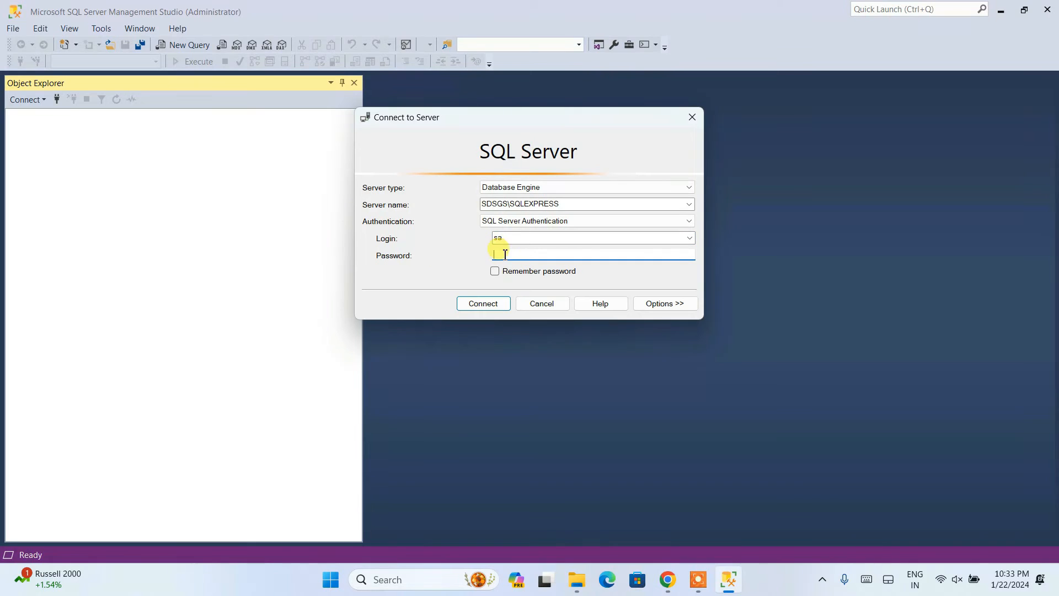
type("****")
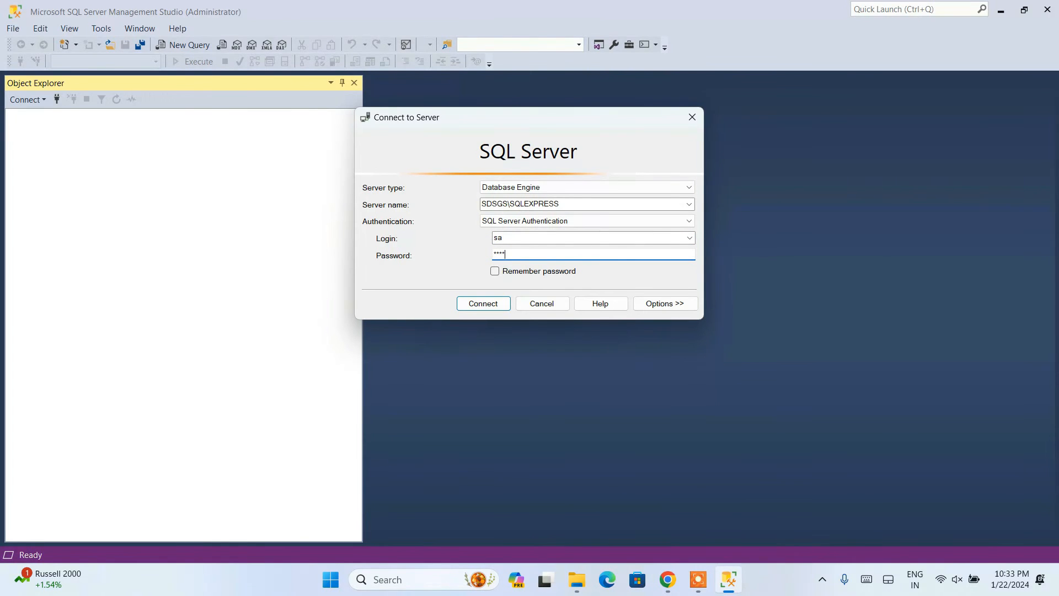
type("*")
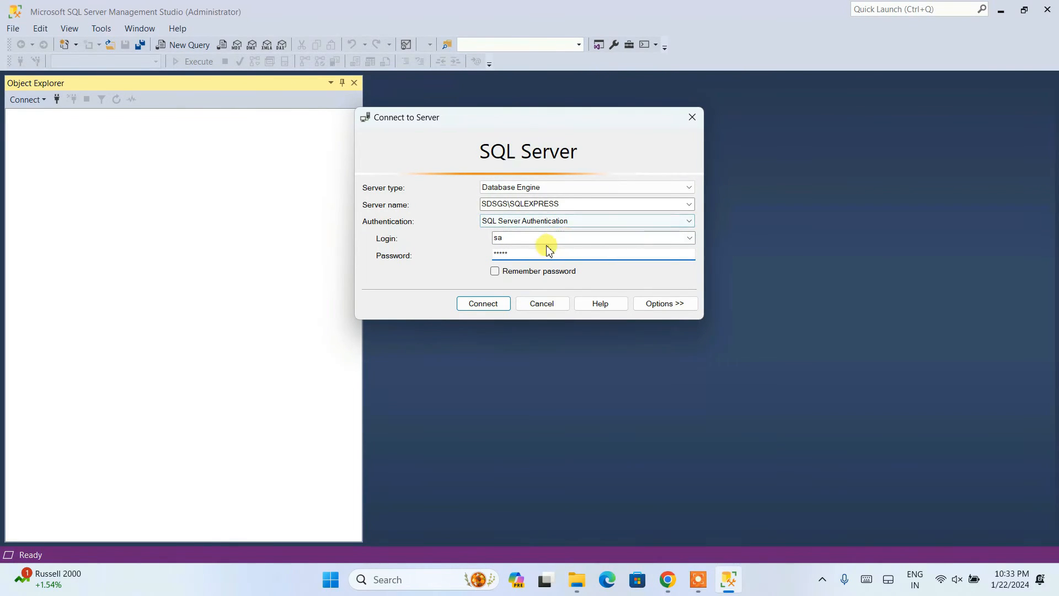
left_click(483, 302)
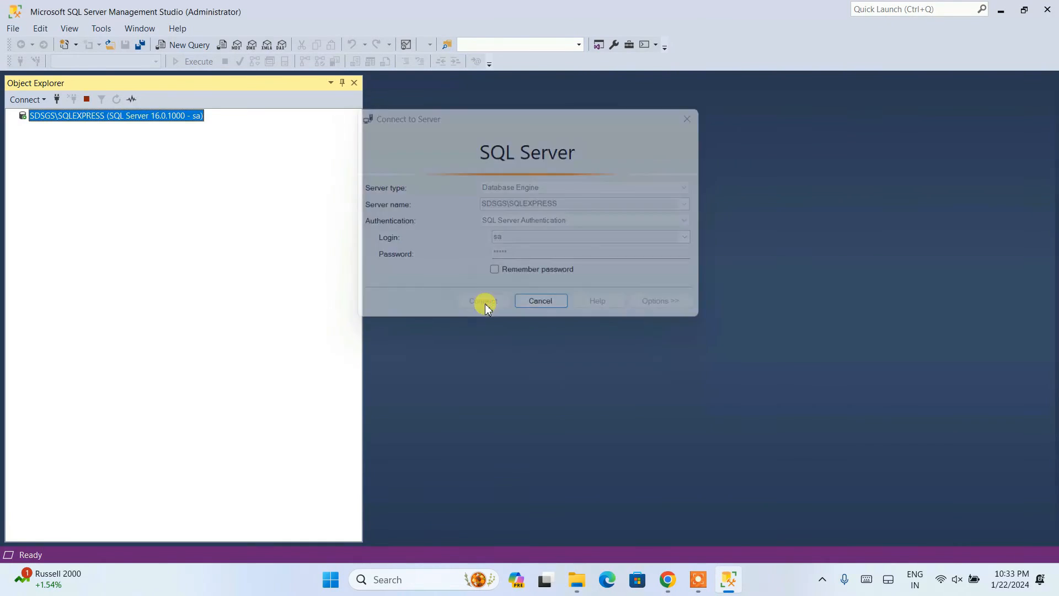
Expand the sa server's Databases folder and select EXAMPLEDB.
left_click(483, 300)
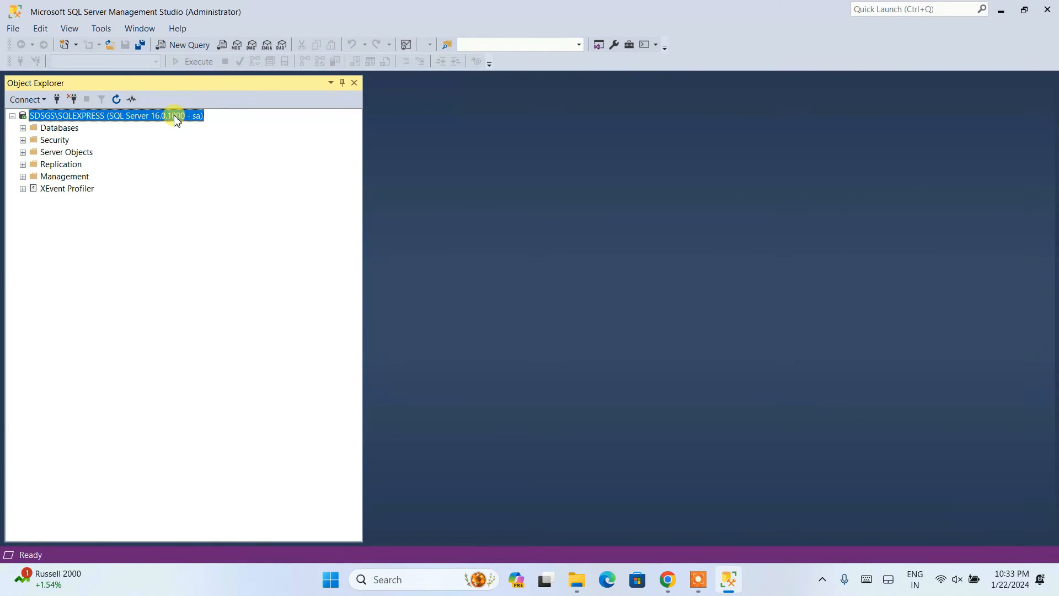
mouse_move(194, 127)
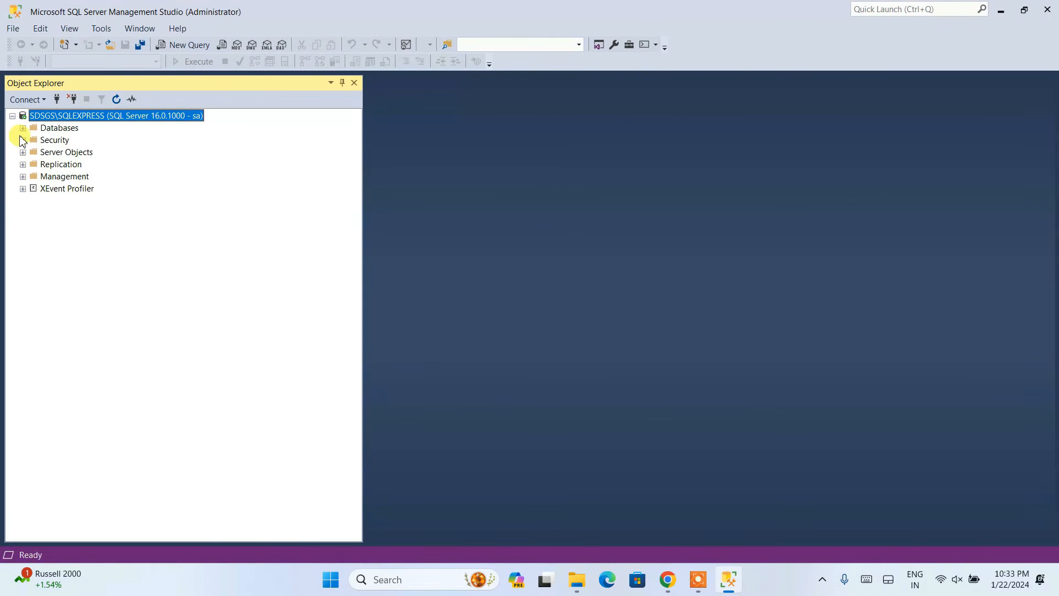
left_click(22, 128)
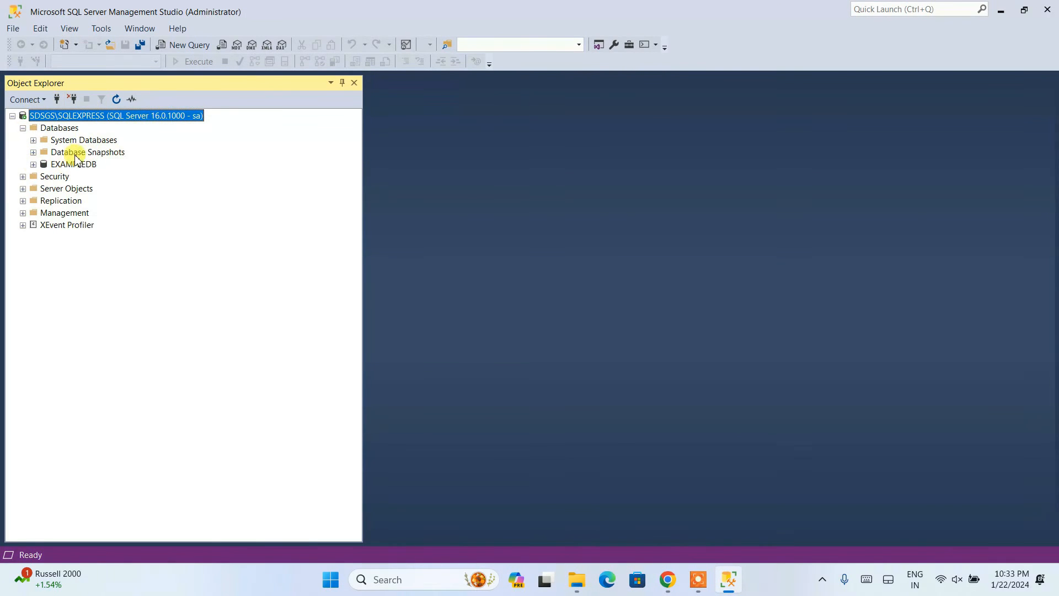
left_click(73, 163)
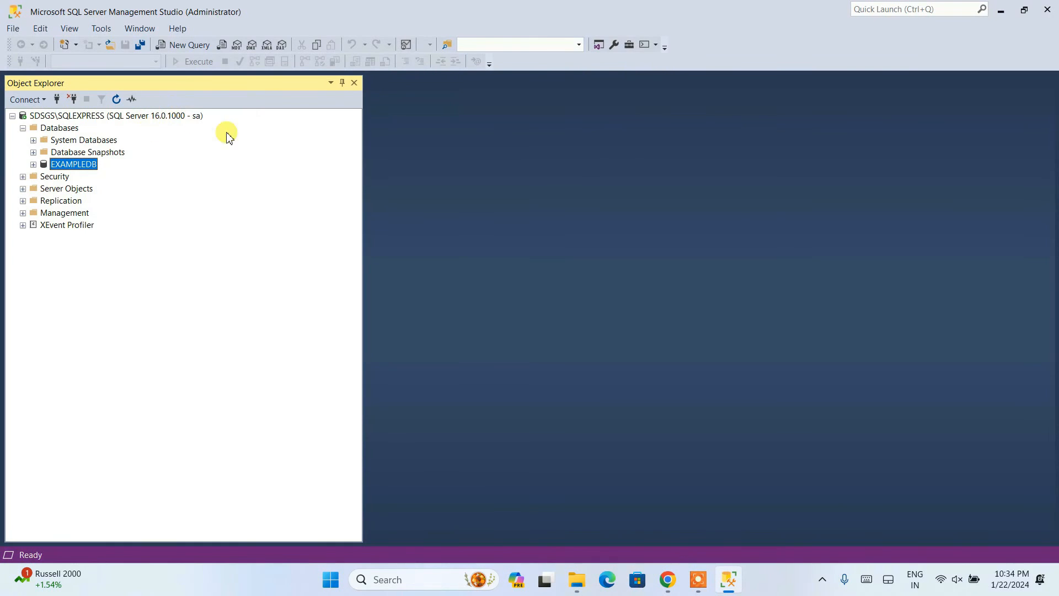
mouse_move(669, 22)
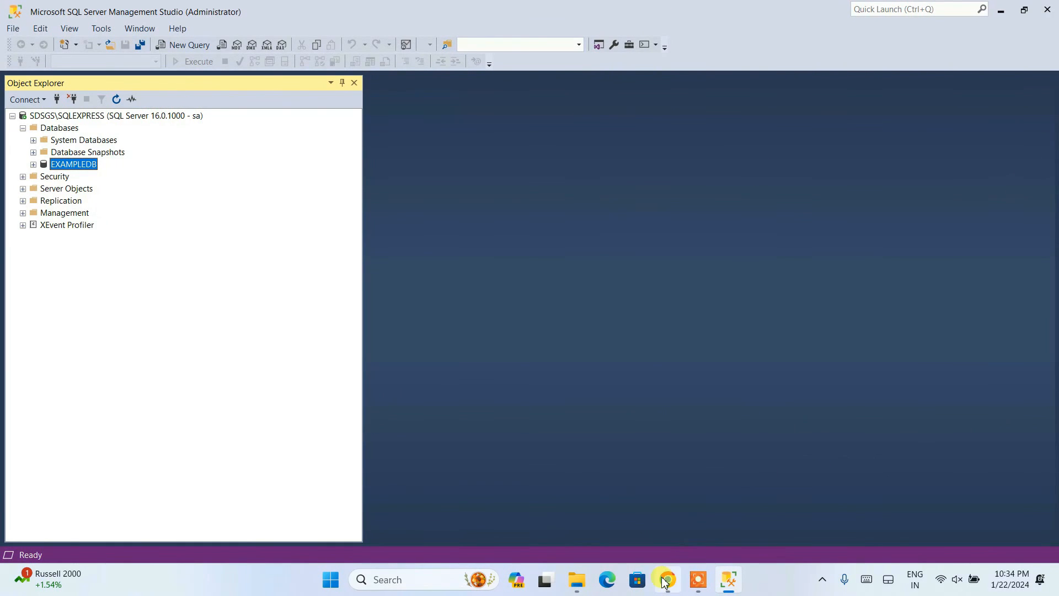
Bring Chrome to the front and switch to the Geeky Script Vlogs channel tab.
left_click(664, 579)
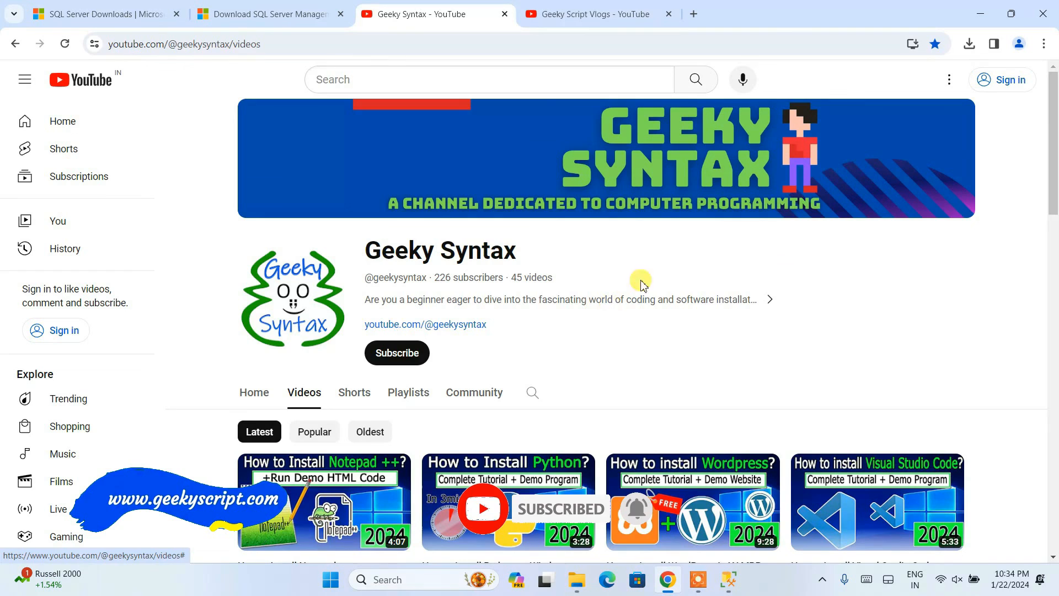
mouse_move(582, 262)
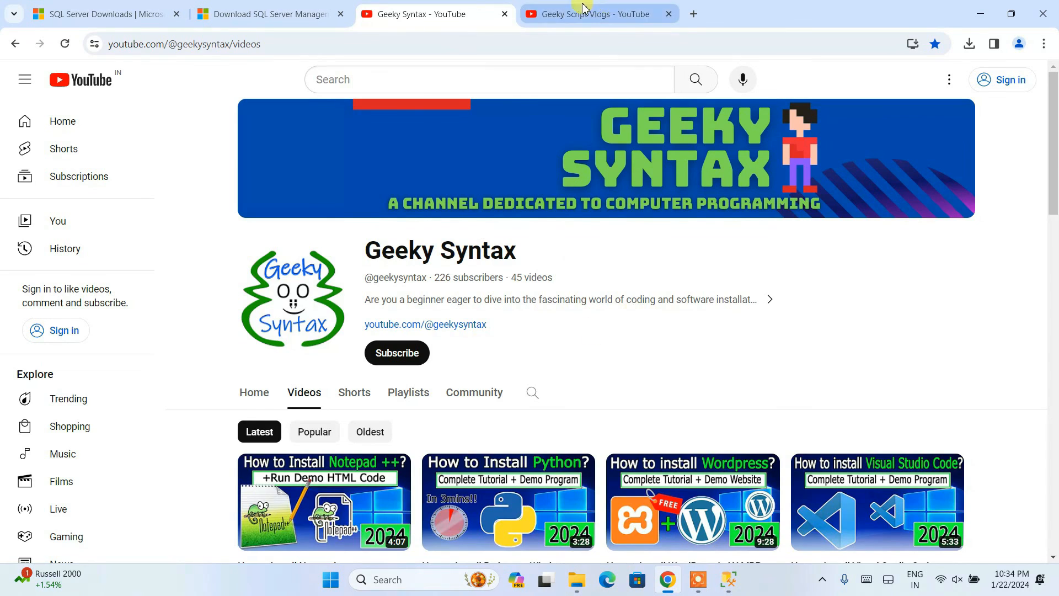
left_click(597, 13)
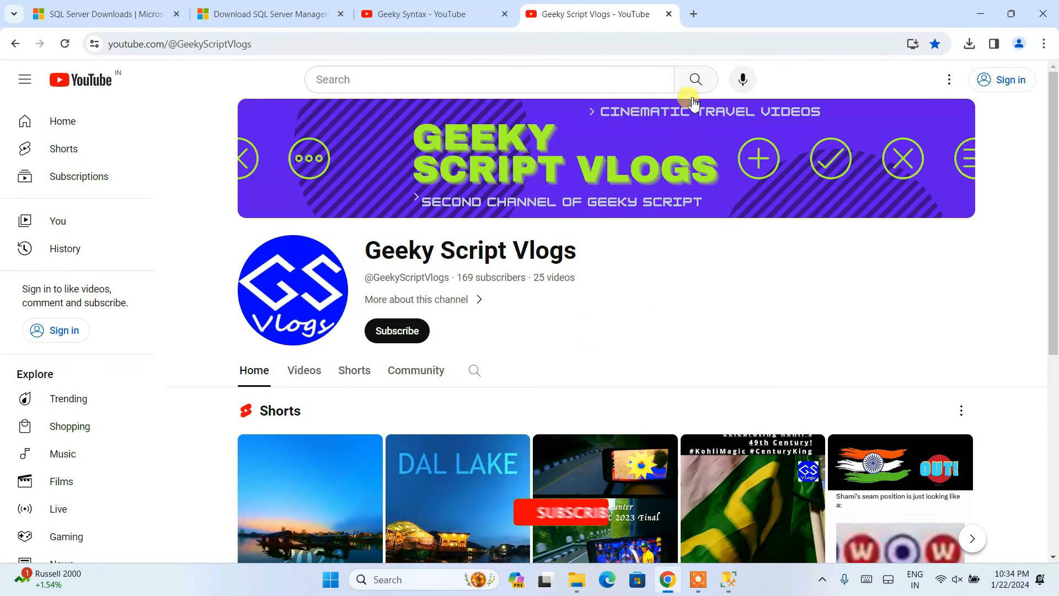